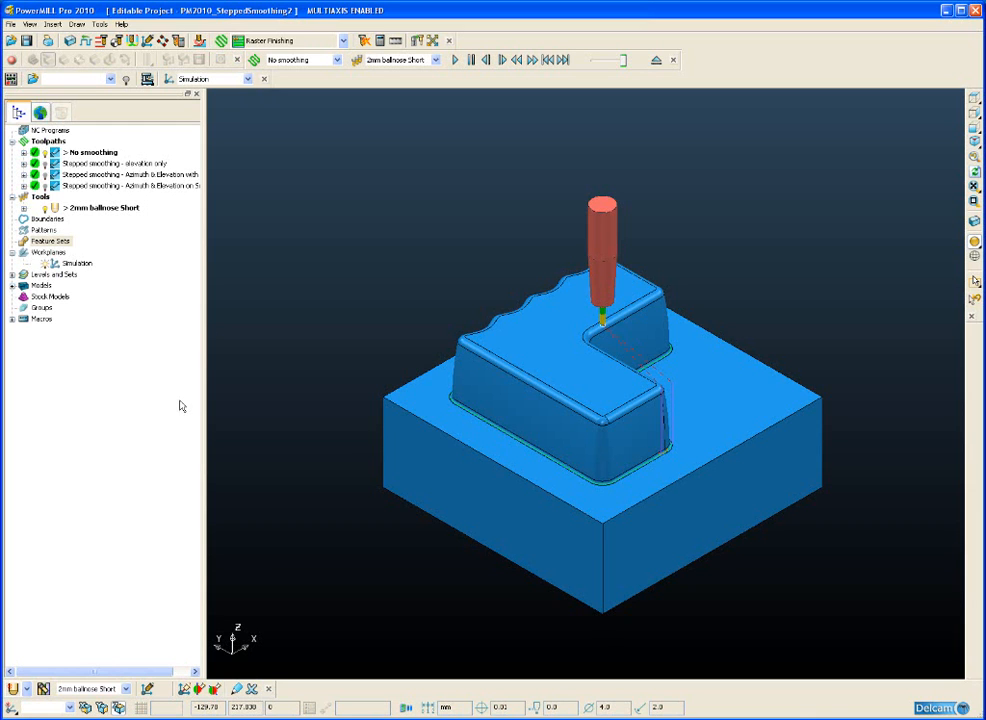
mouse_move(424, 392)
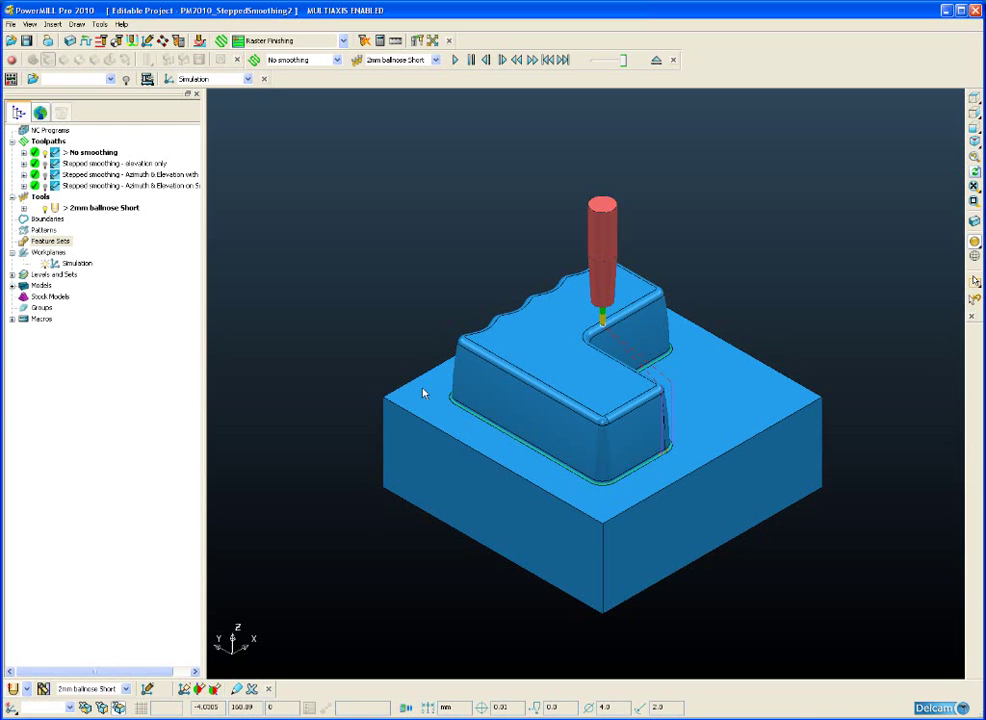
mouse_move(96, 174)
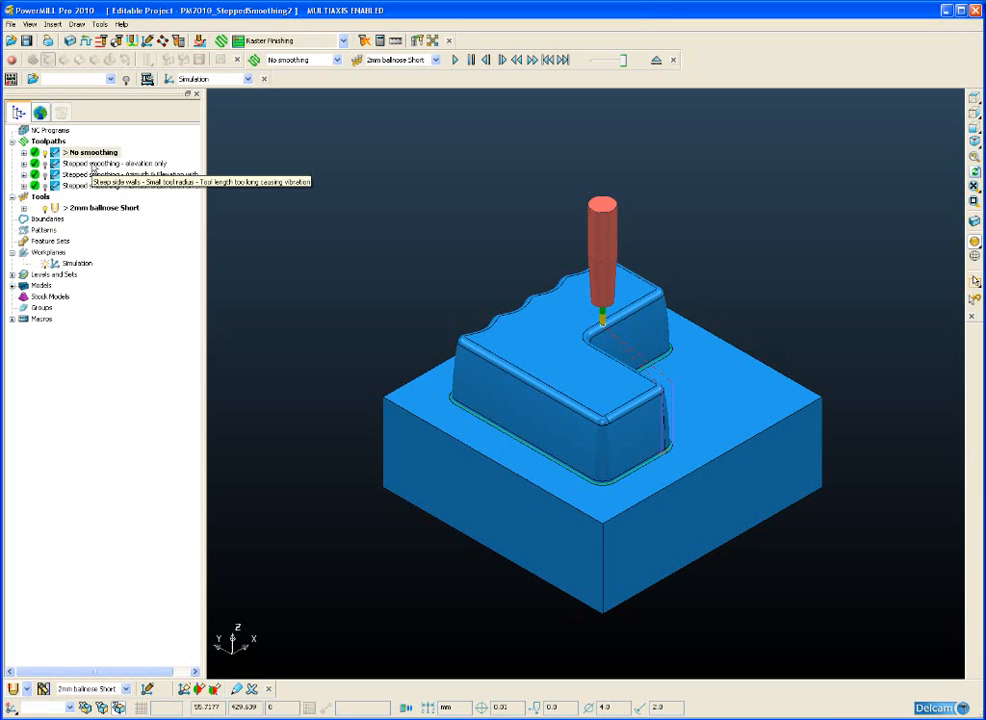
Open the Settings of the 'No smoothing' corner pencil finishing toolpath from the Explorer
right_click(92, 152)
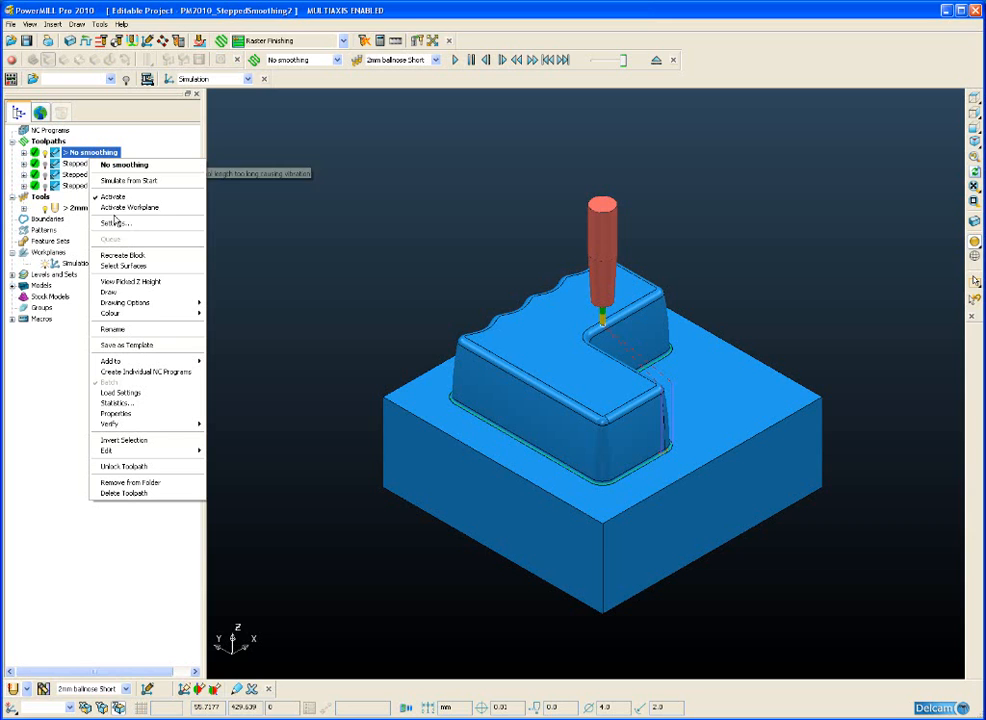
click(116, 222)
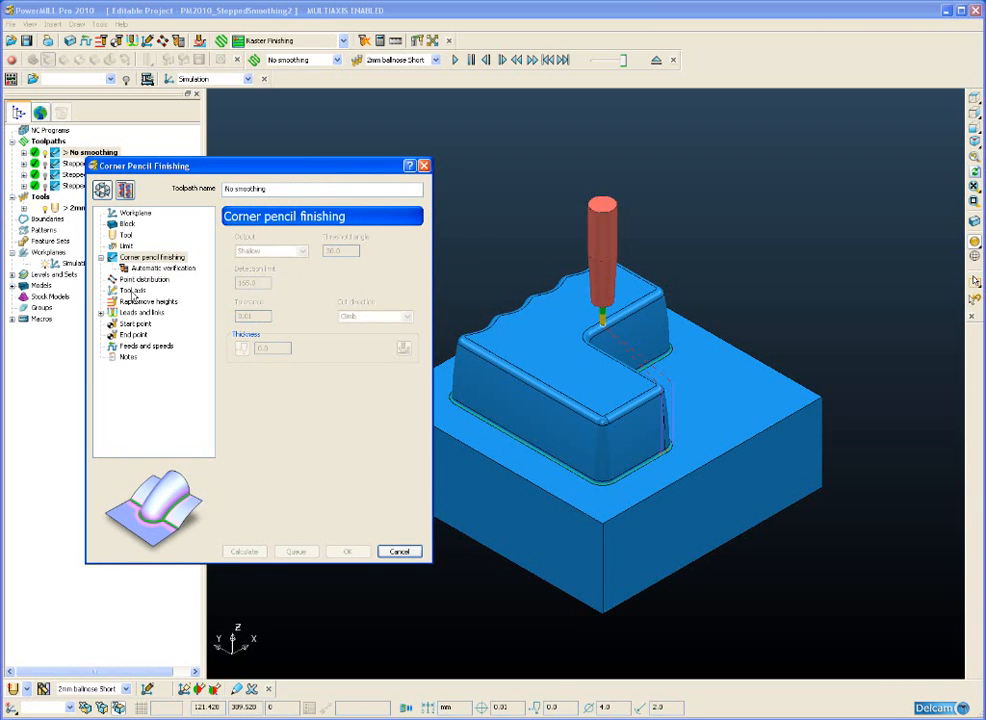
Show the Tool axis page, edit the lead/lean tool axis and view its Collision avoidance options
click(132, 290)
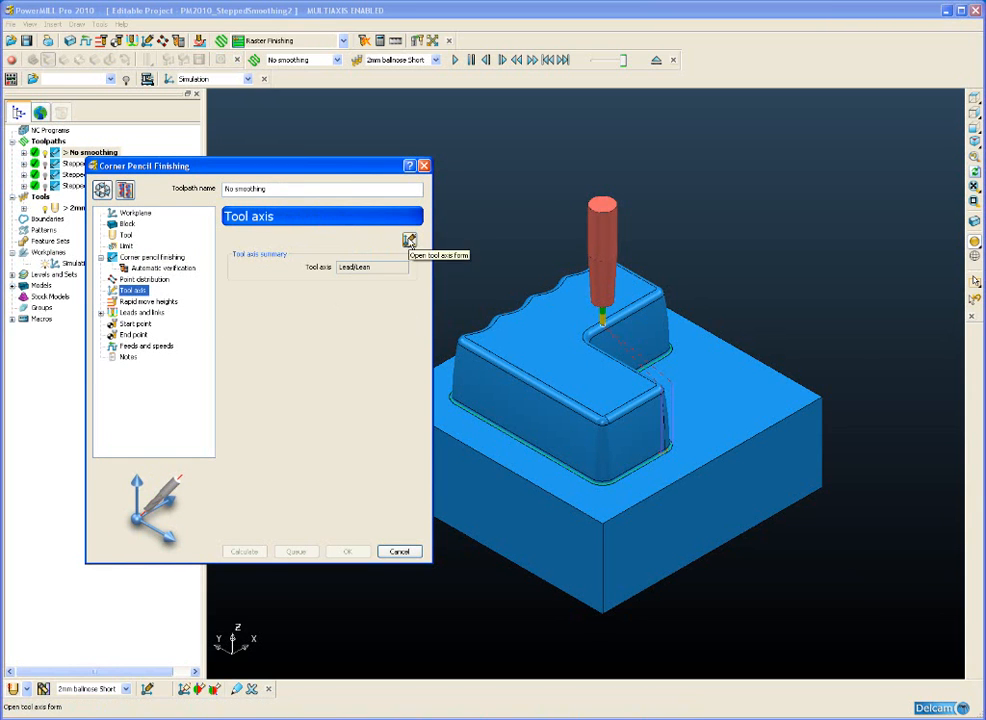
click(408, 240)
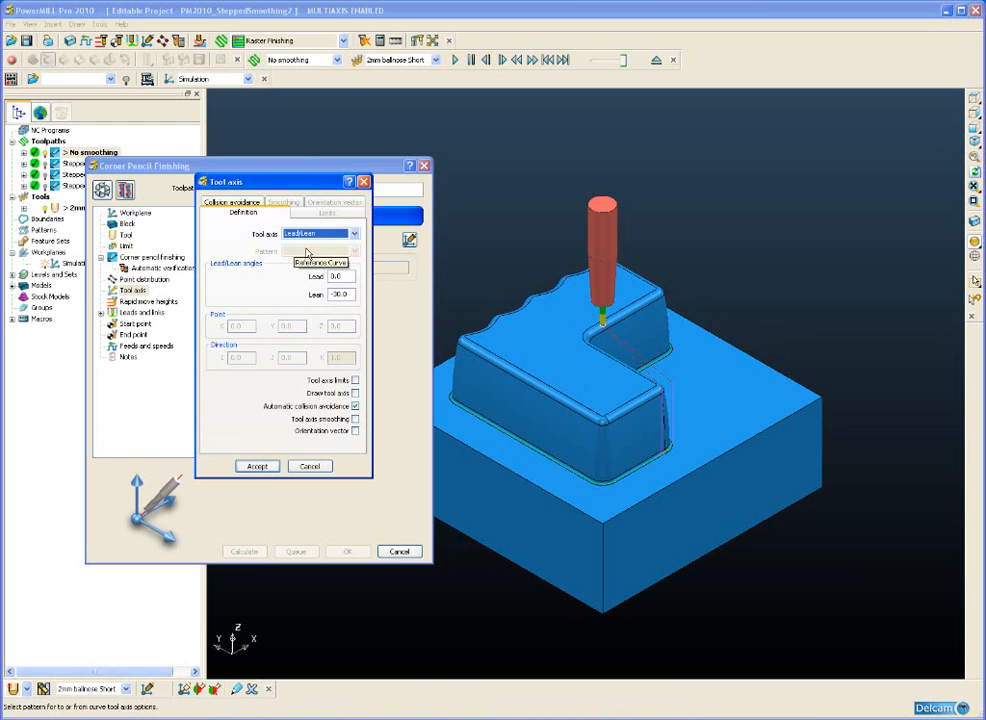
mouse_move(336, 294)
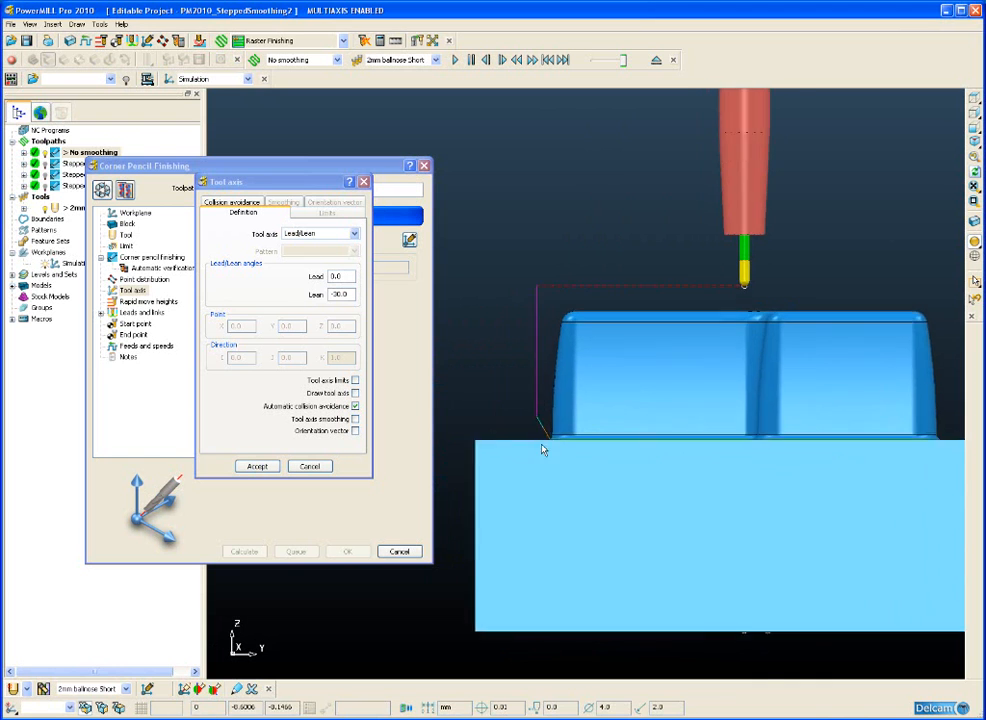
right_click(544, 450)
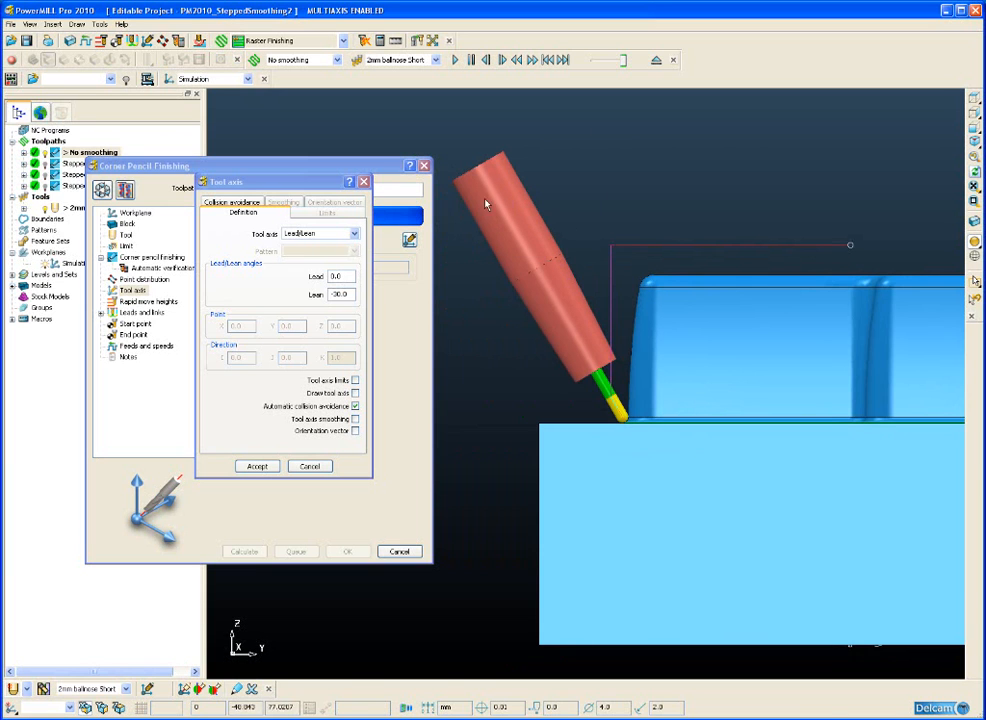
mouse_move(630, 300)
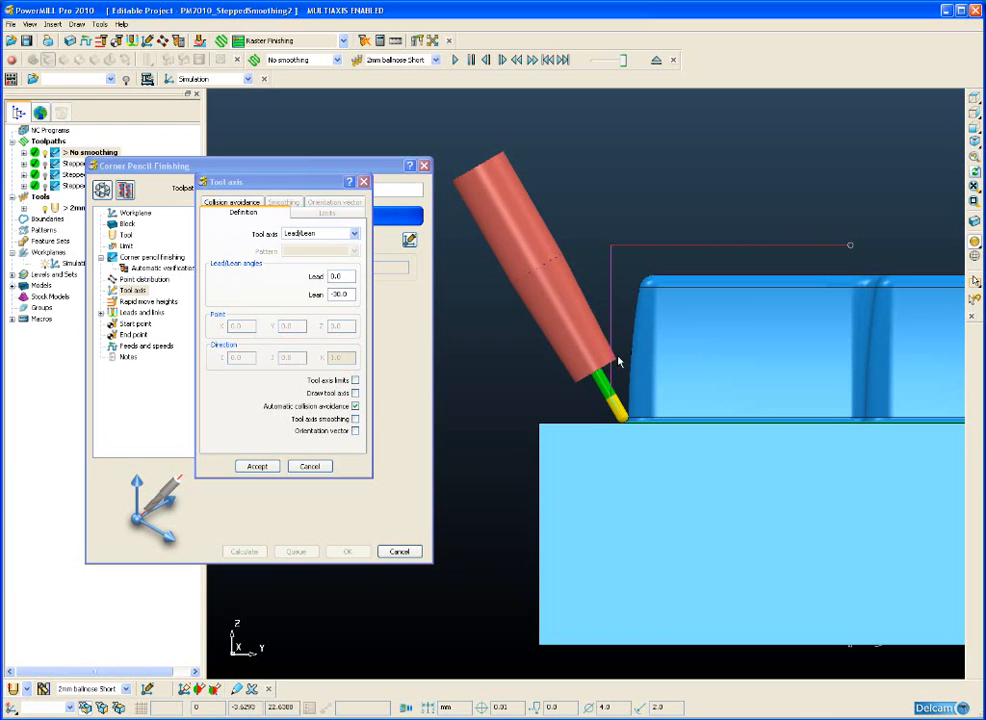
mouse_move(600, 404)
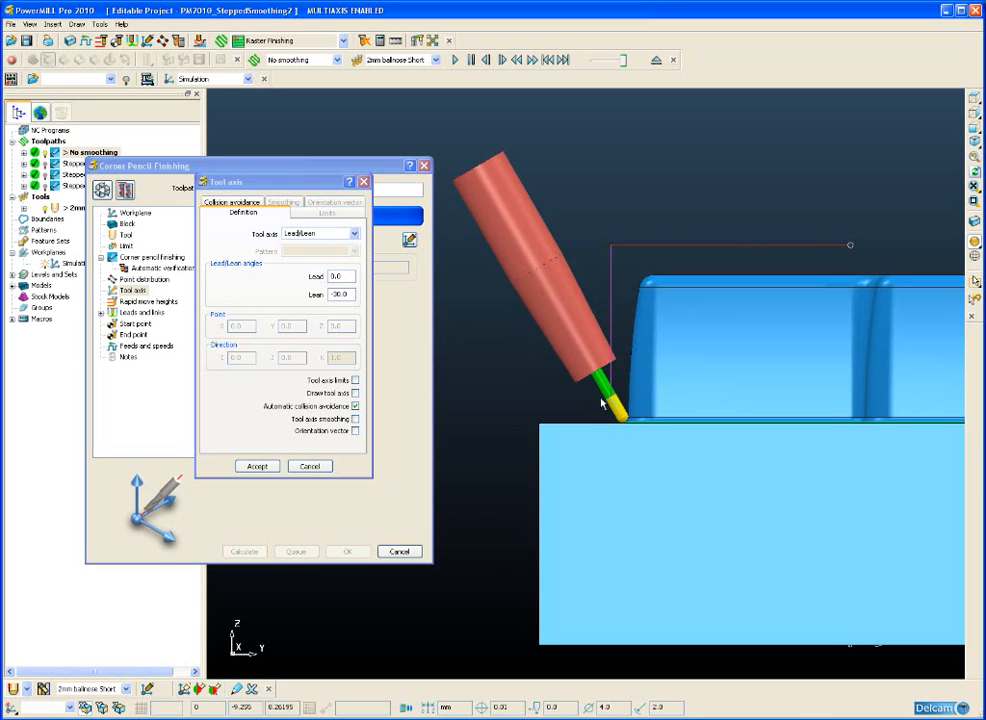
mouse_move(590, 358)
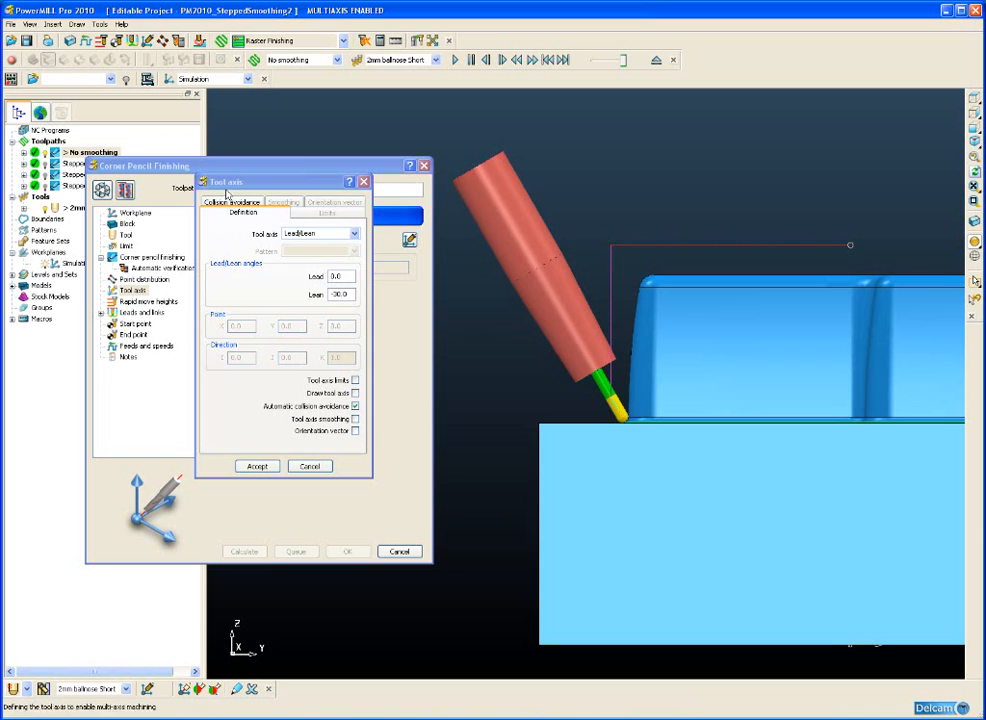
click(232, 202)
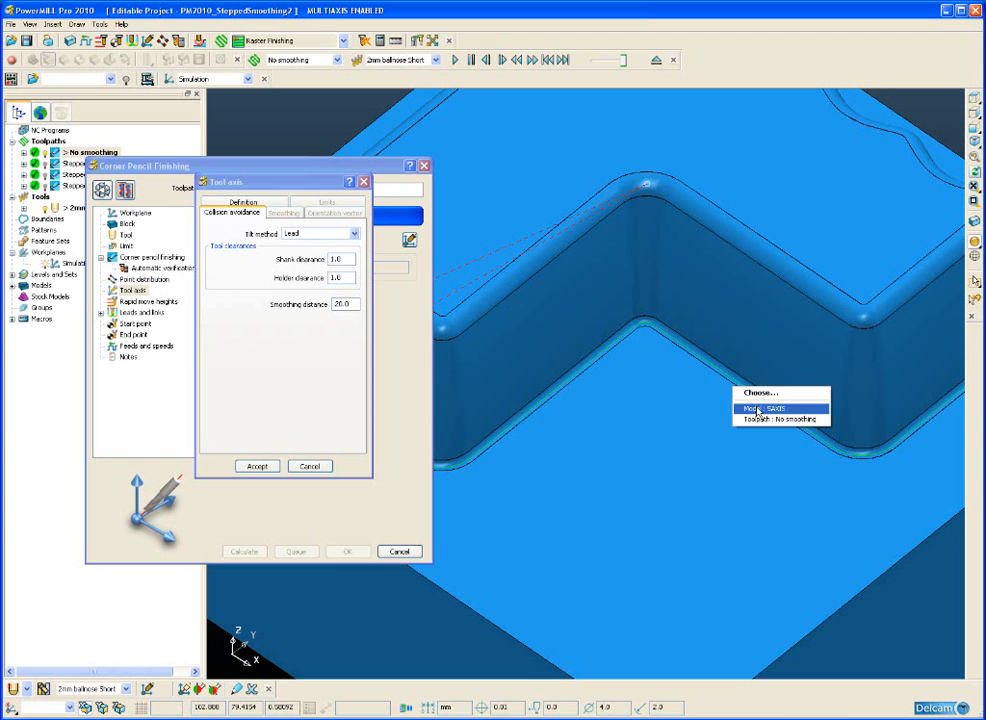
Review the Tilt method list (tool axis smoothing), then close the Tool Axis and toolpath dialogs
click(780, 408)
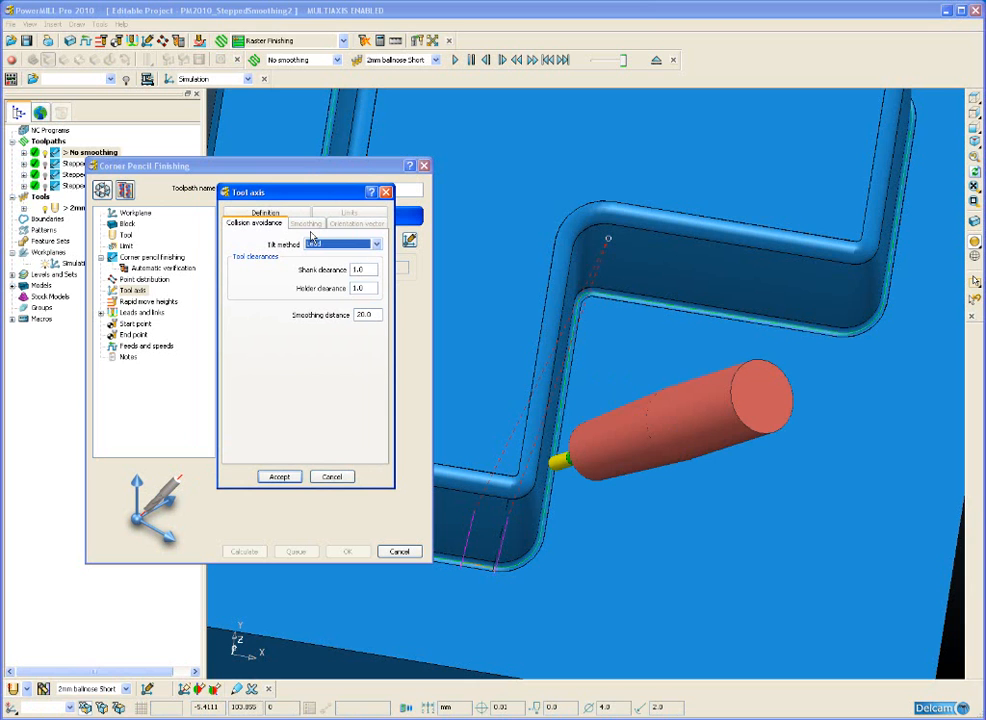
click(340, 244)
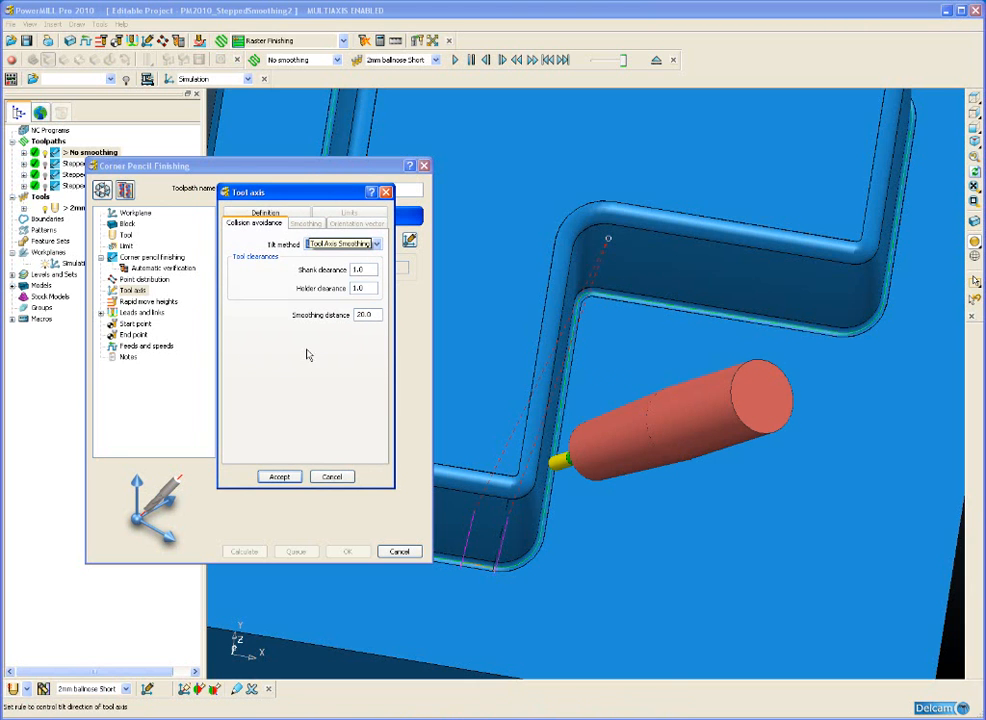
click(332, 476)
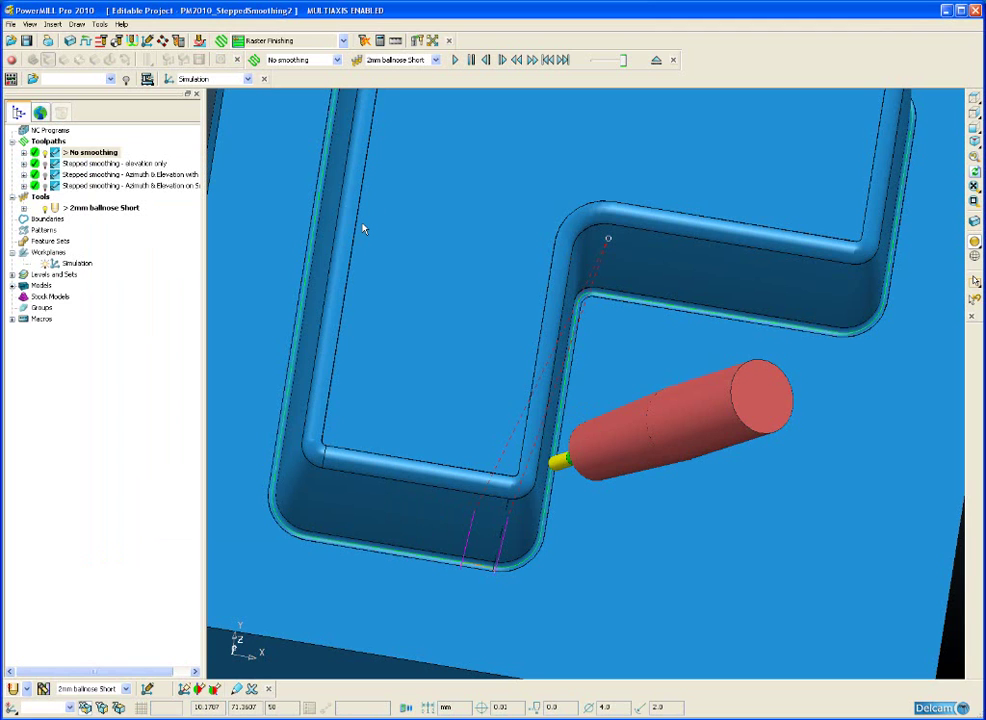
mouse_move(536, 214)
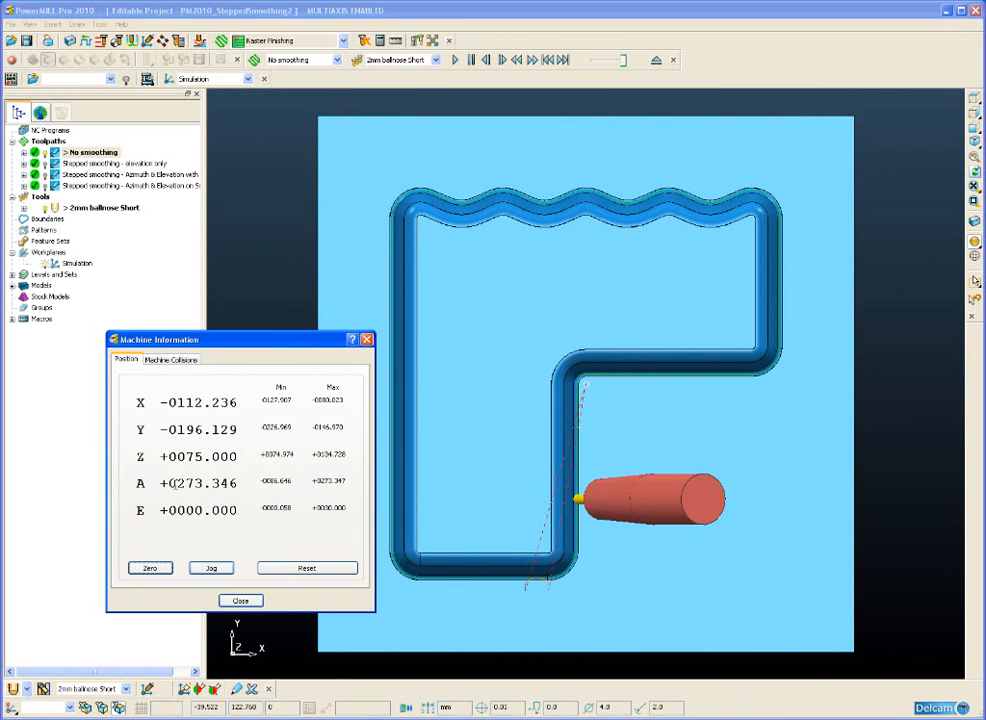
mouse_move(88, 164)
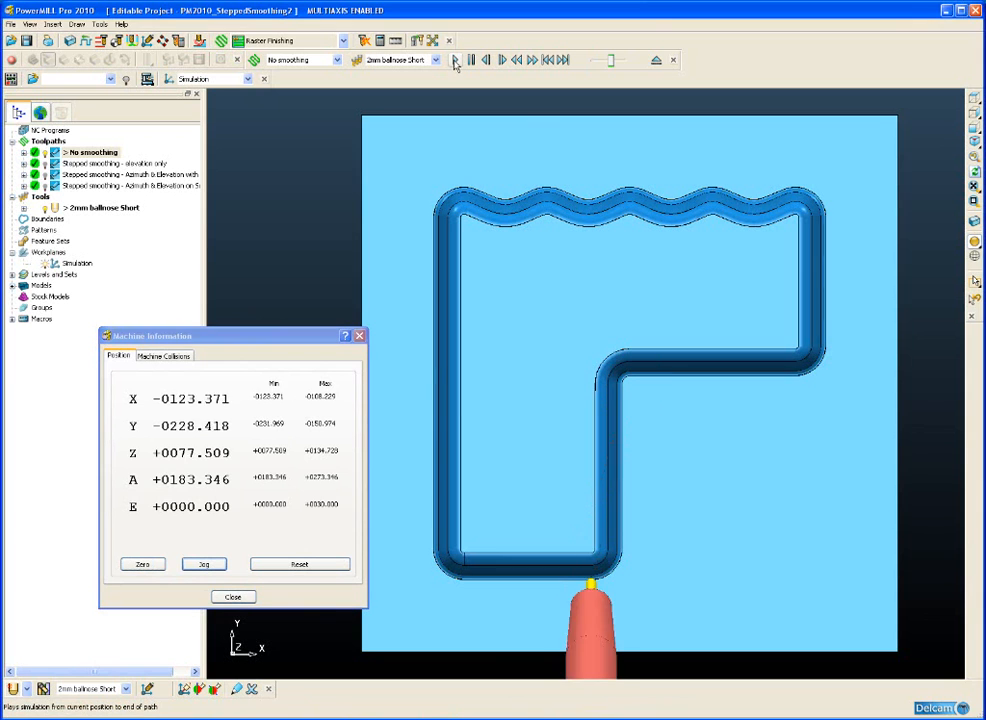
Step the 'No smoothing' simulation through the inner corner, watching the X, Y, Z, A, C readouts
click(470, 60)
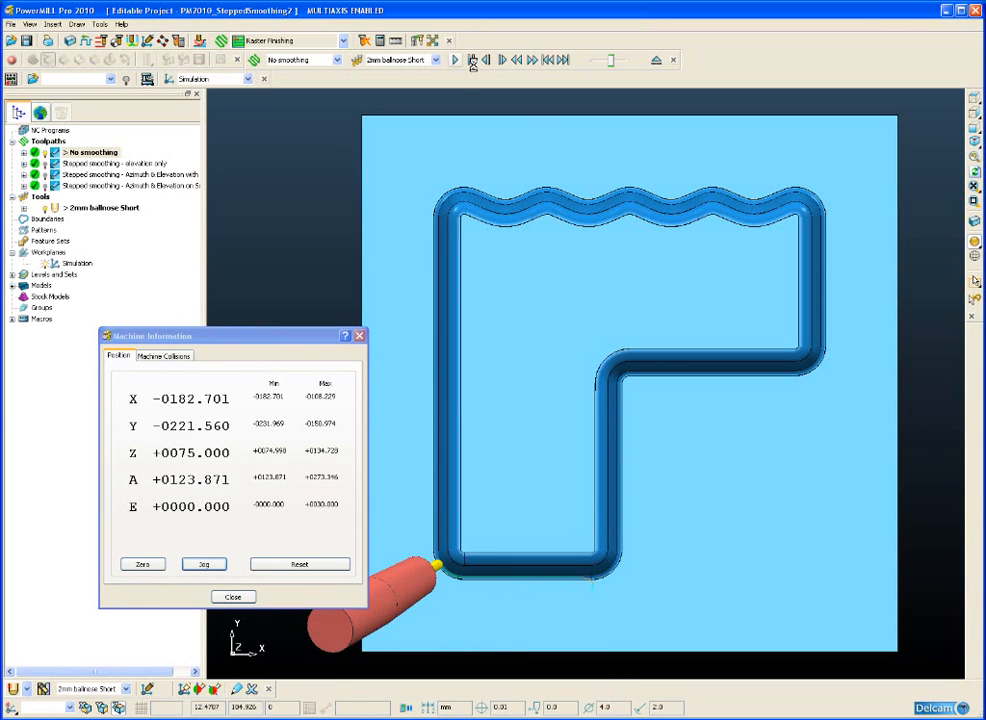
click(484, 60)
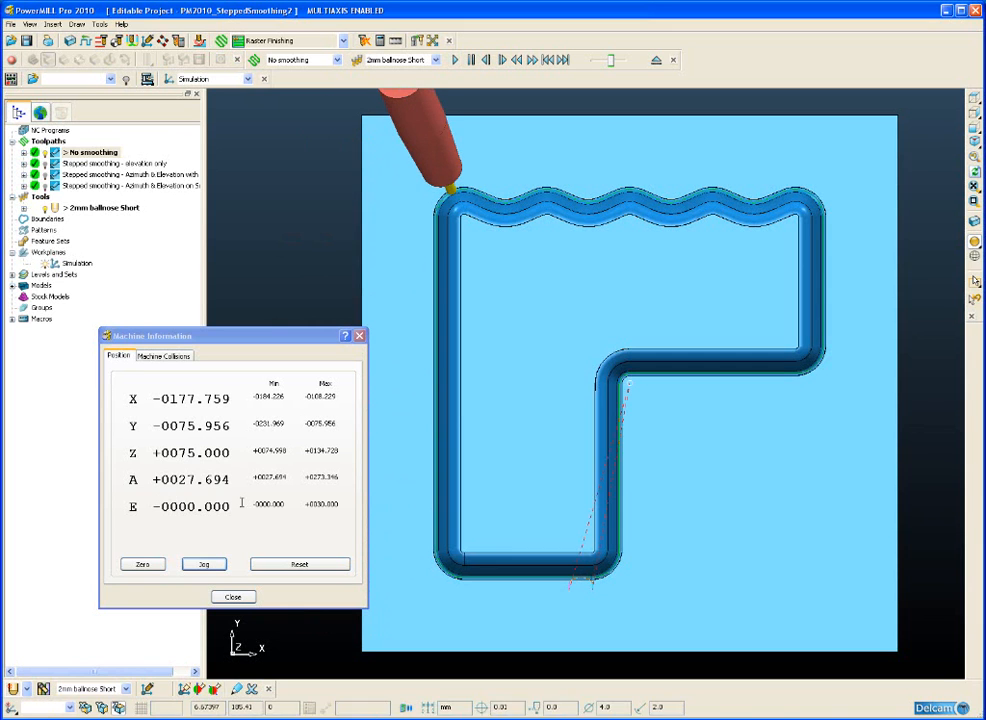
mouse_move(300, 516)
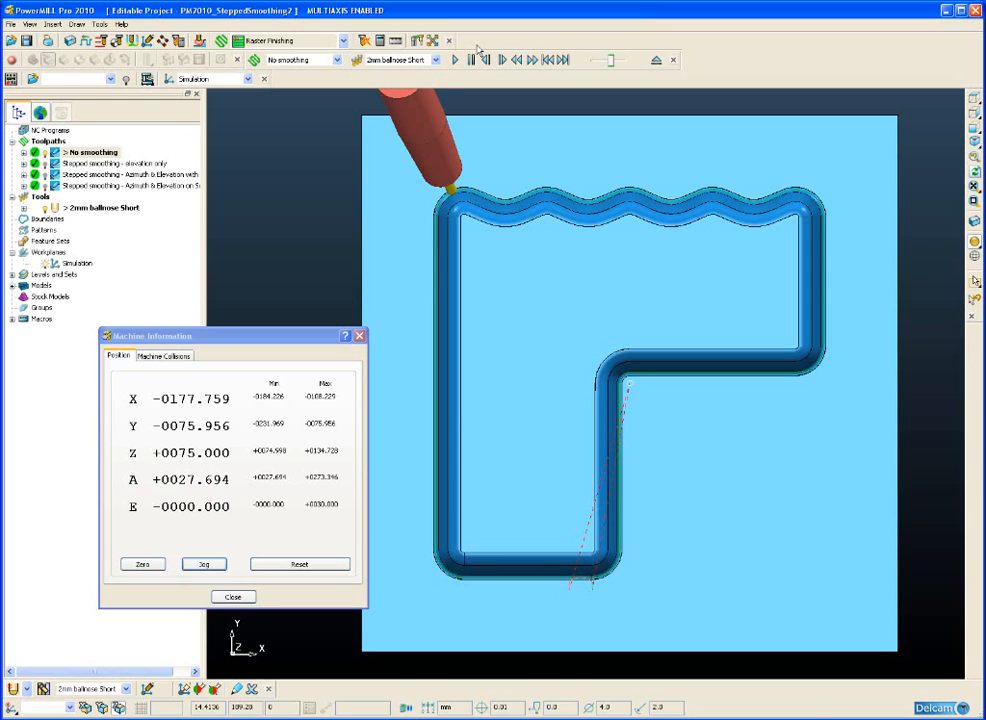
mouse_move(460, 102)
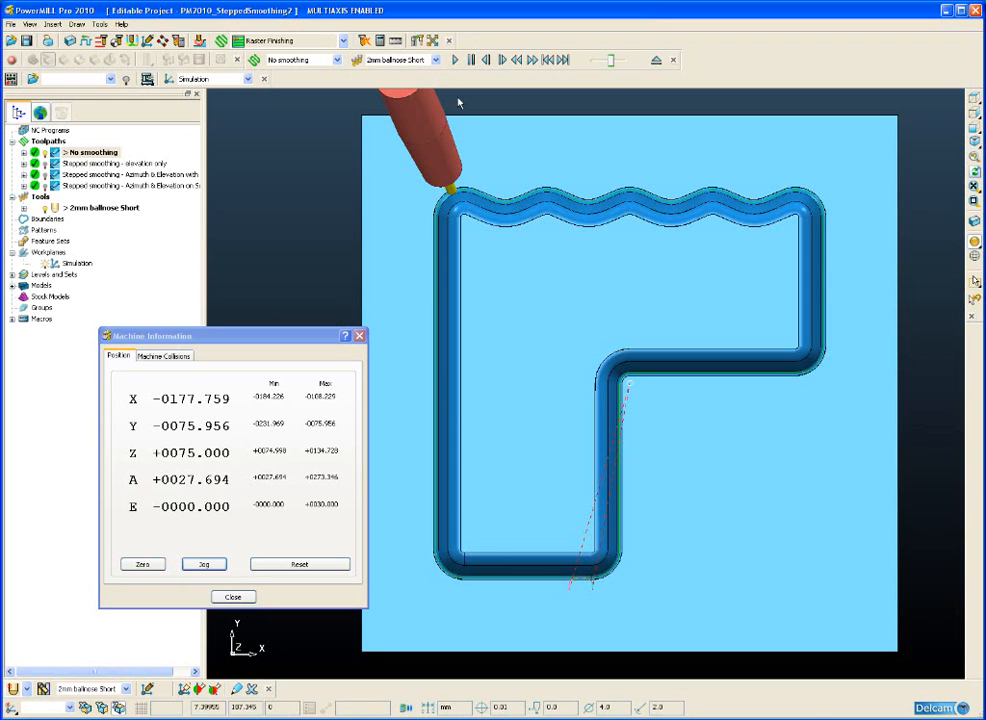
click(454, 60)
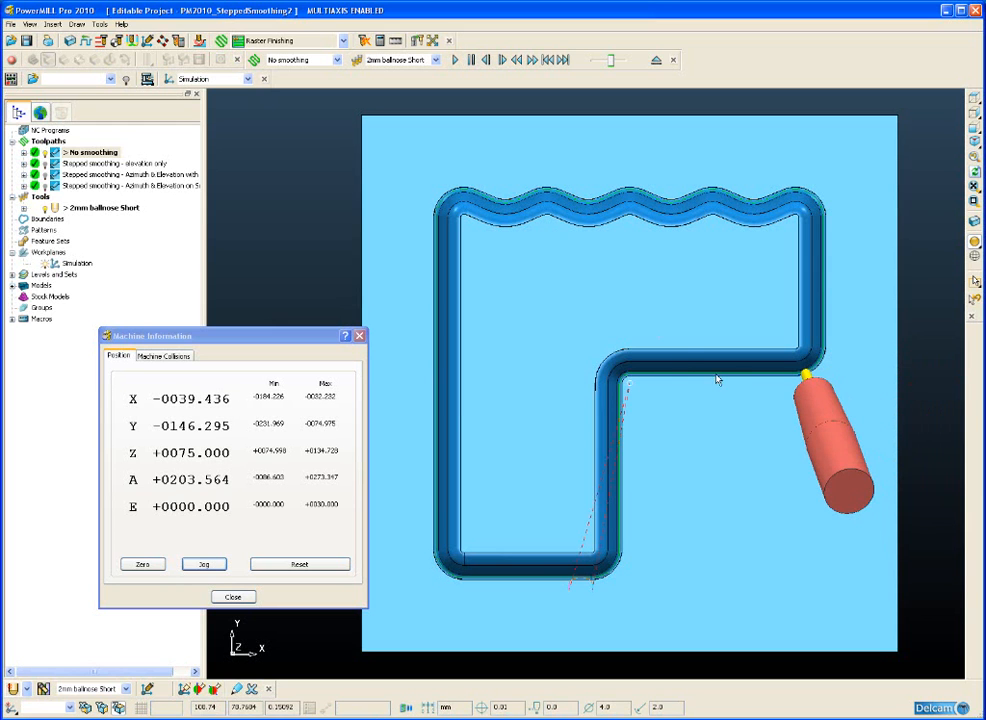
mouse_move(724, 384)
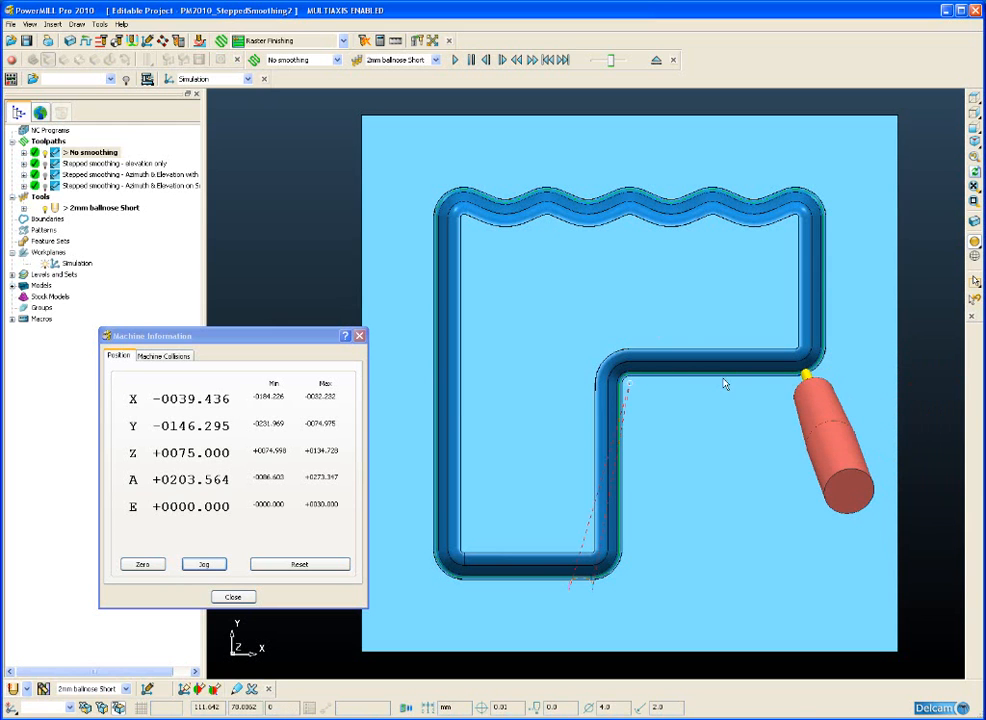
mouse_move(628, 388)
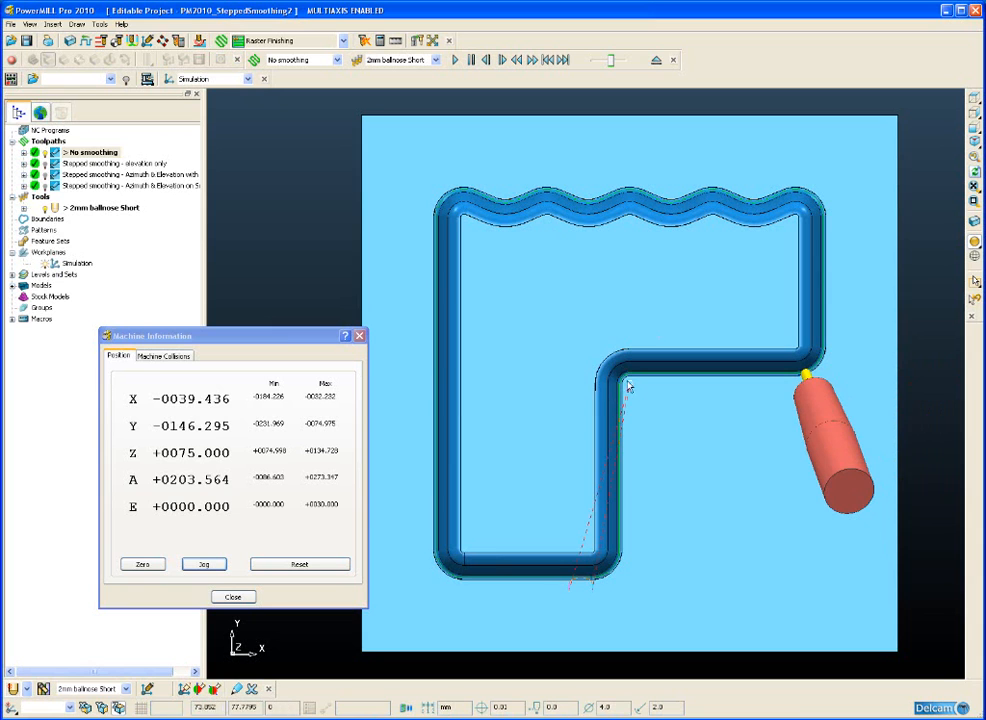
mouse_move(640, 364)
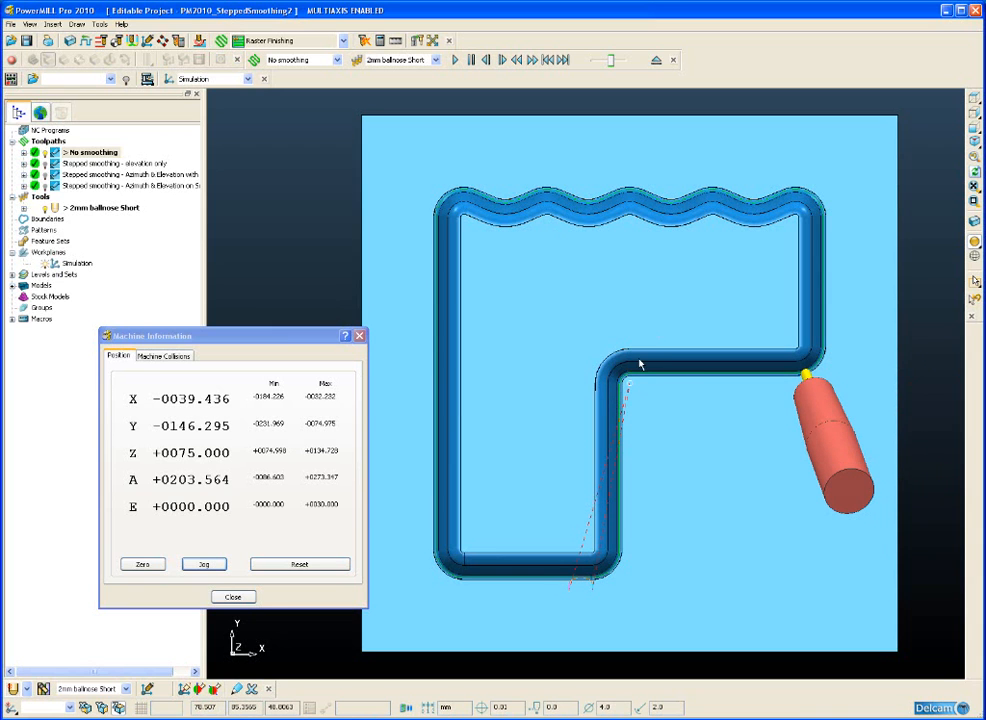
mouse_move(632, 388)
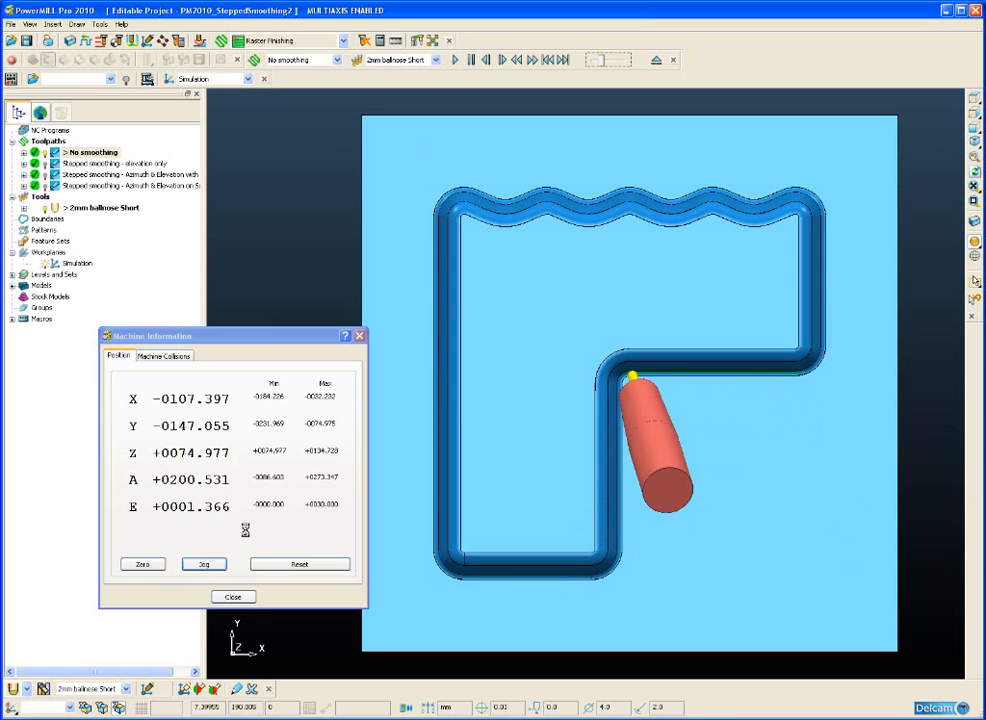
click(204, 564)
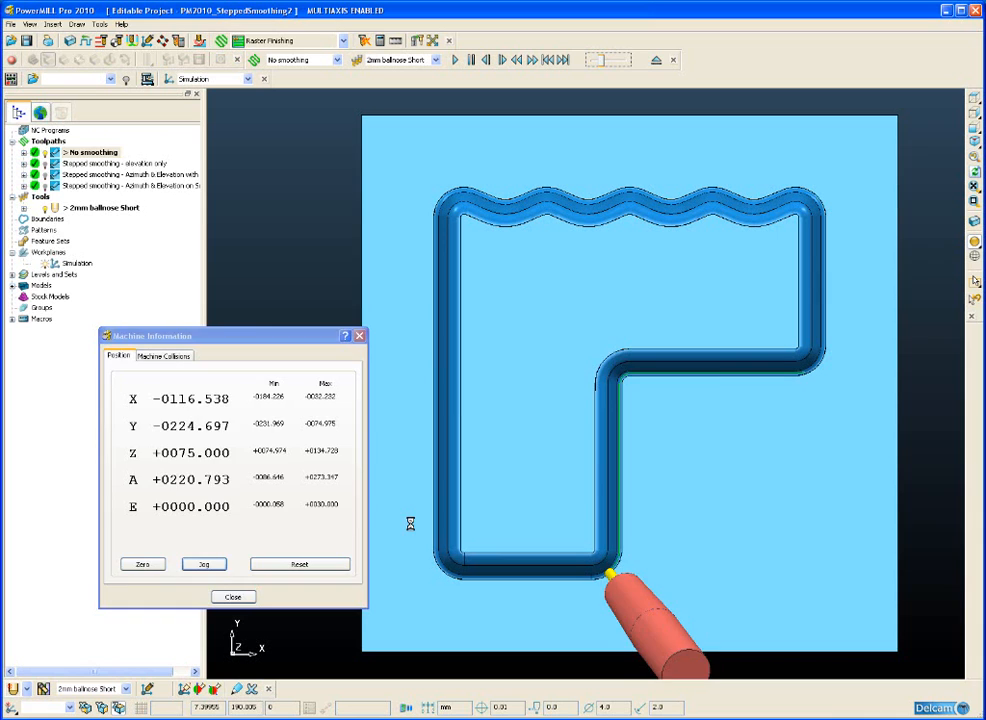
click(232, 596)
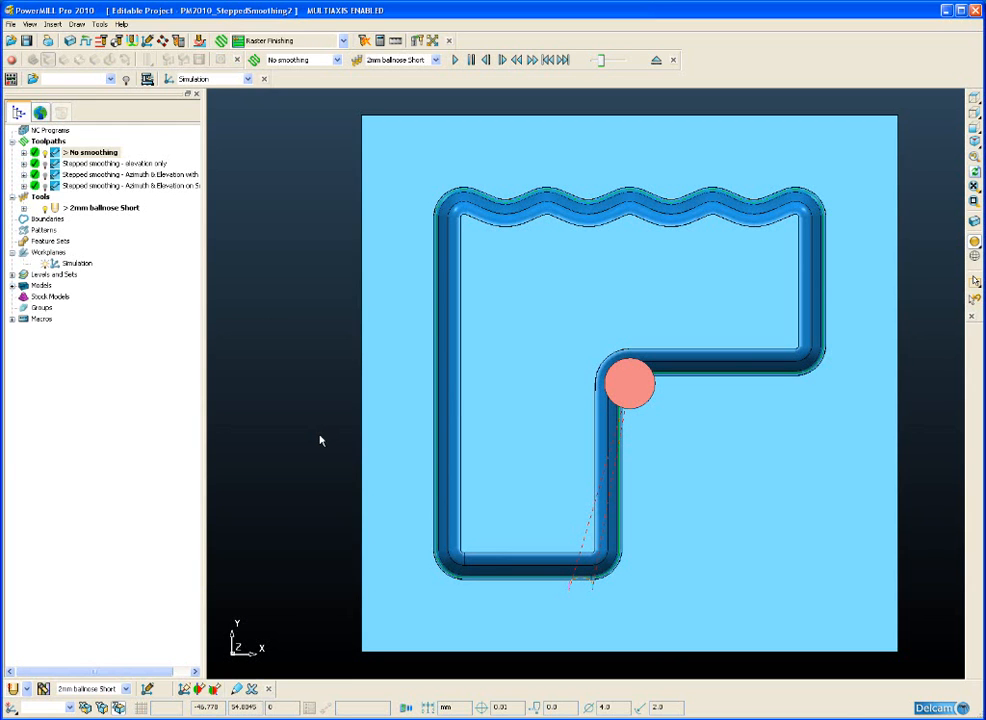
mouse_move(236, 332)
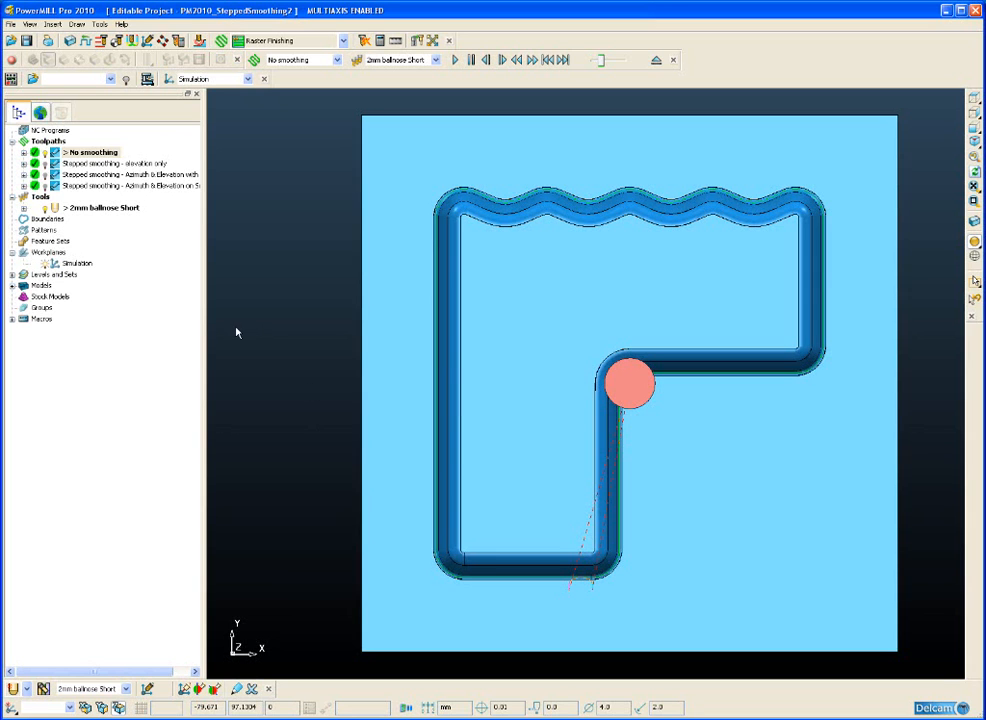
mouse_move(72, 120)
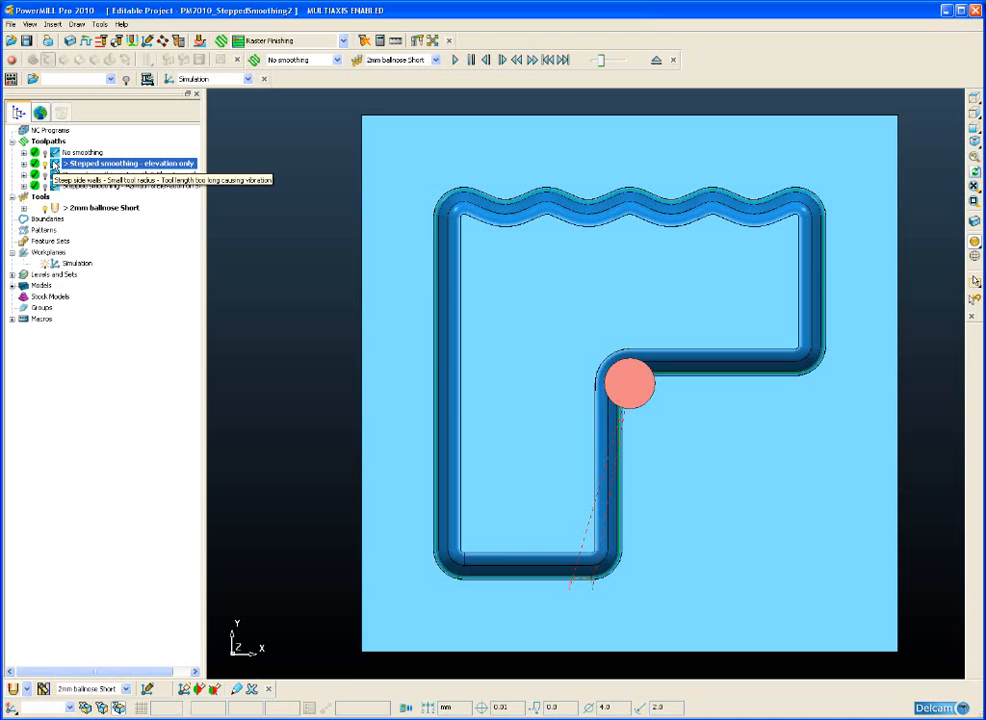
Bring up the Explorer options for the 'Stepped smoothing - elevation only' toolpath
right_click(124, 164)
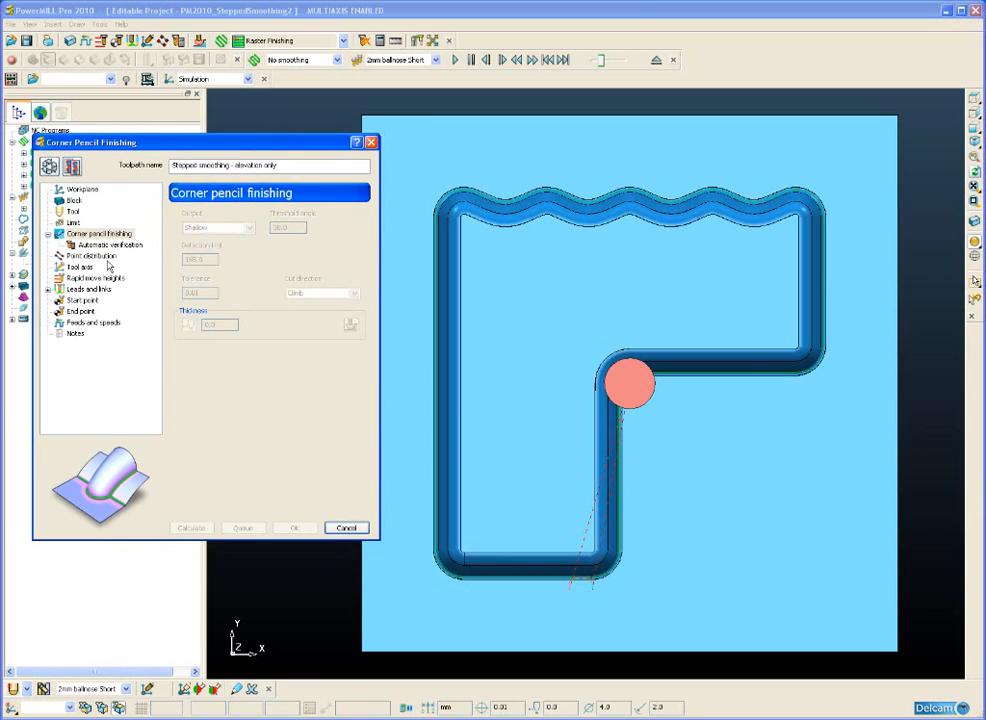
Review the Smoothing tab (stepped, azimuth None, distance 25) and accept the tool axis
click(80, 256)
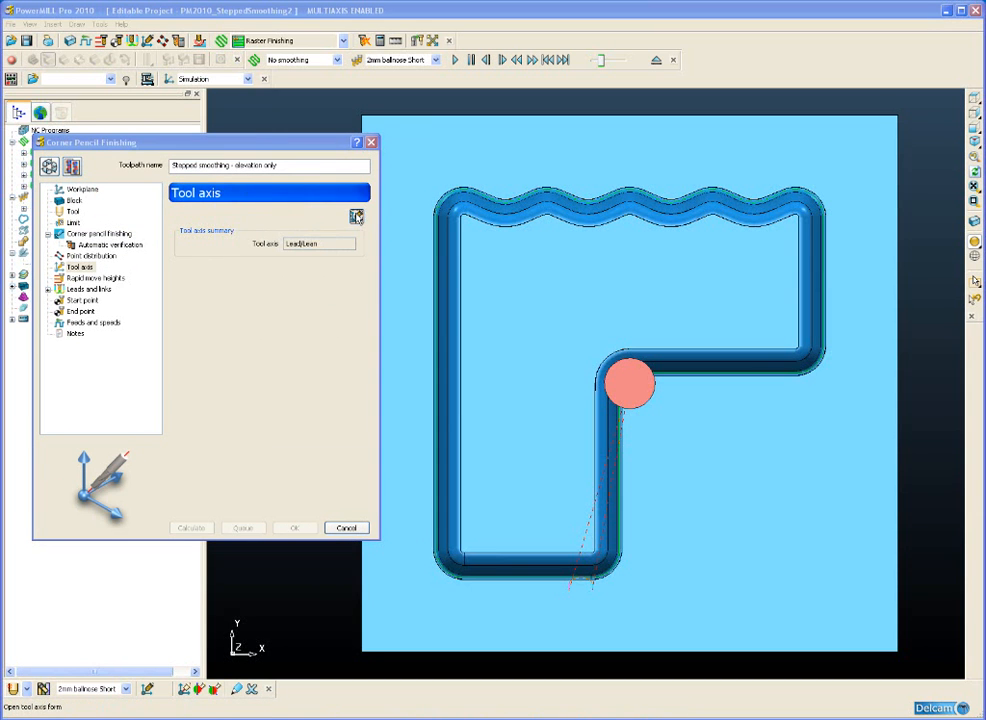
click(356, 216)
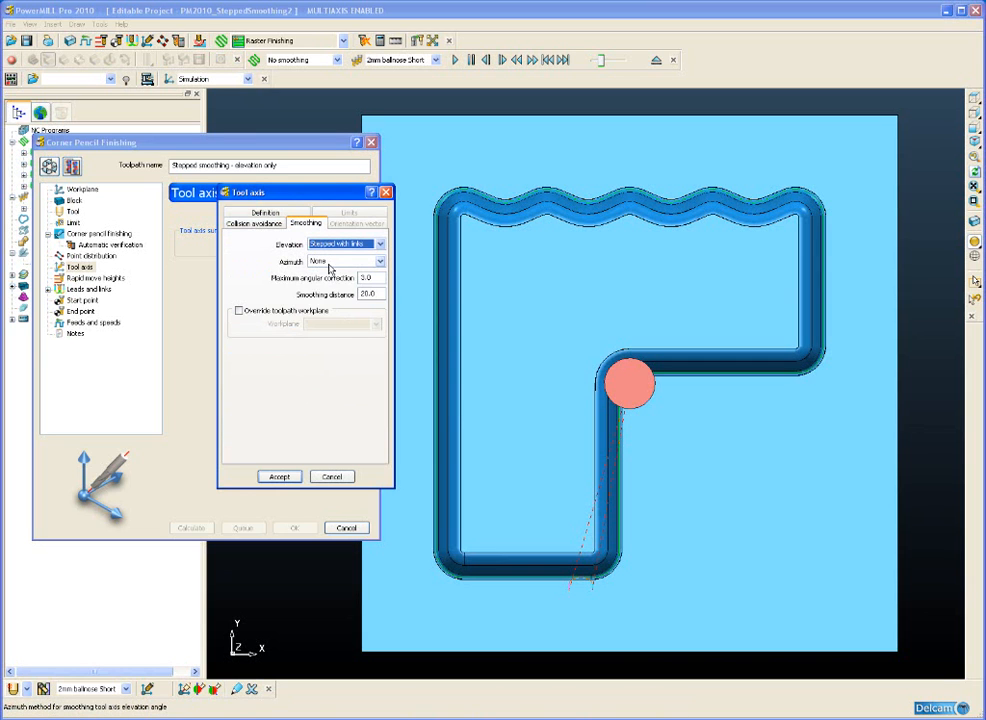
mouse_move(330, 262)
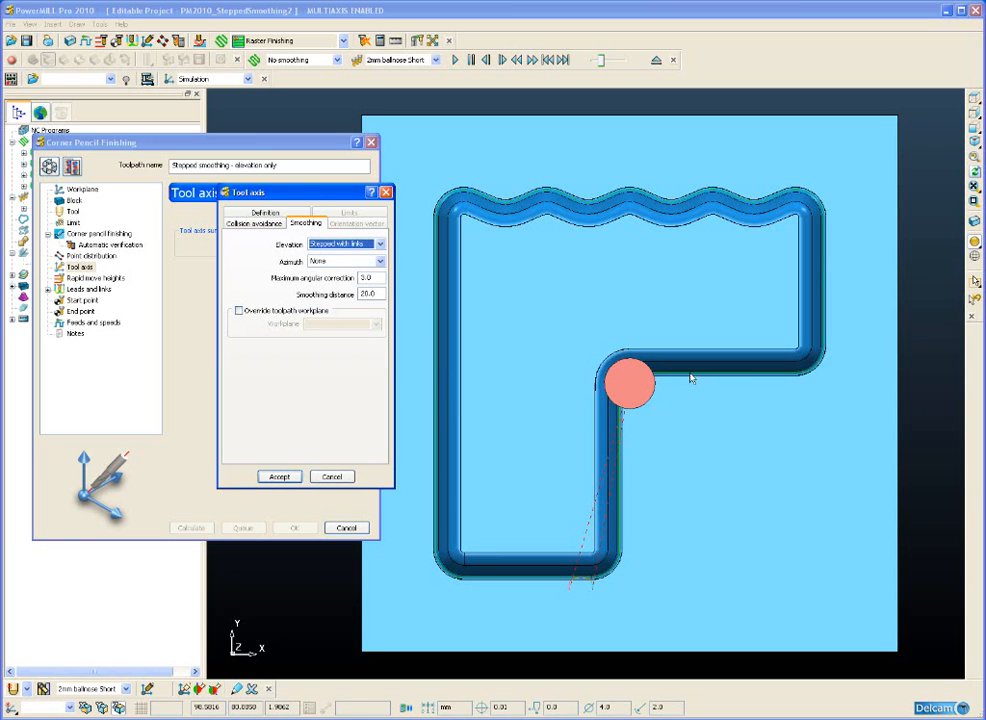
mouse_move(628, 380)
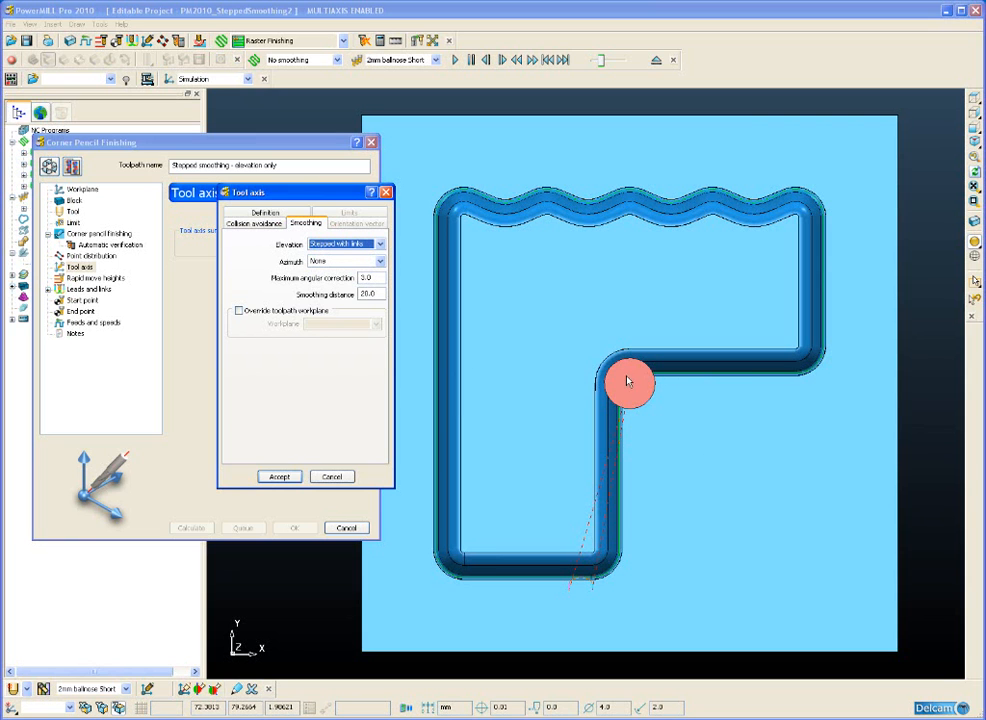
mouse_move(616, 432)
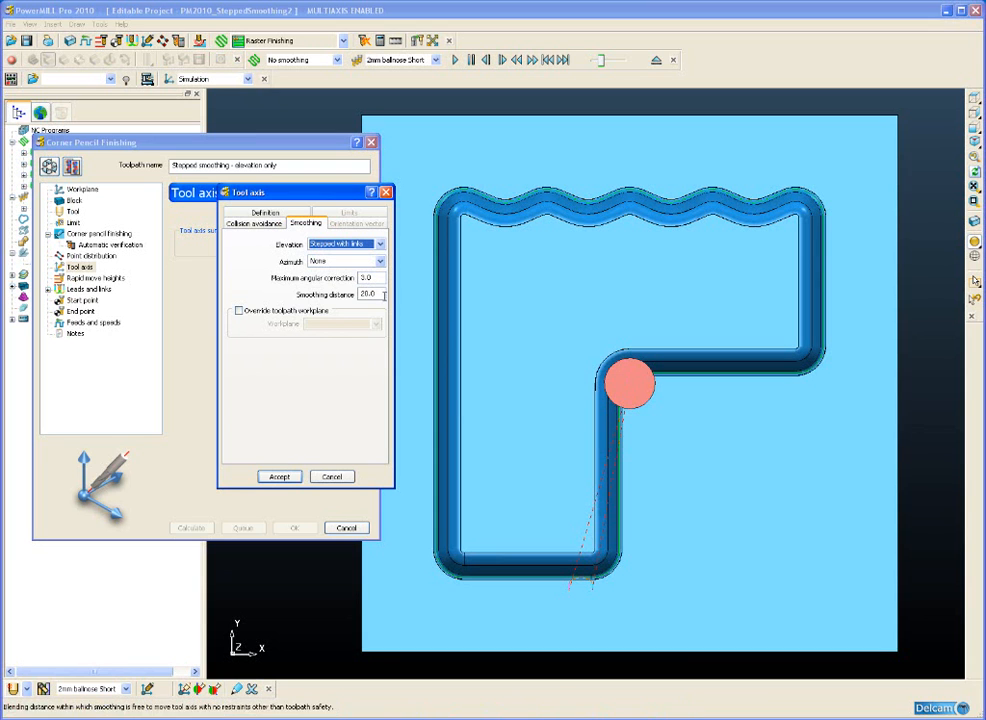
mouse_move(370, 276)
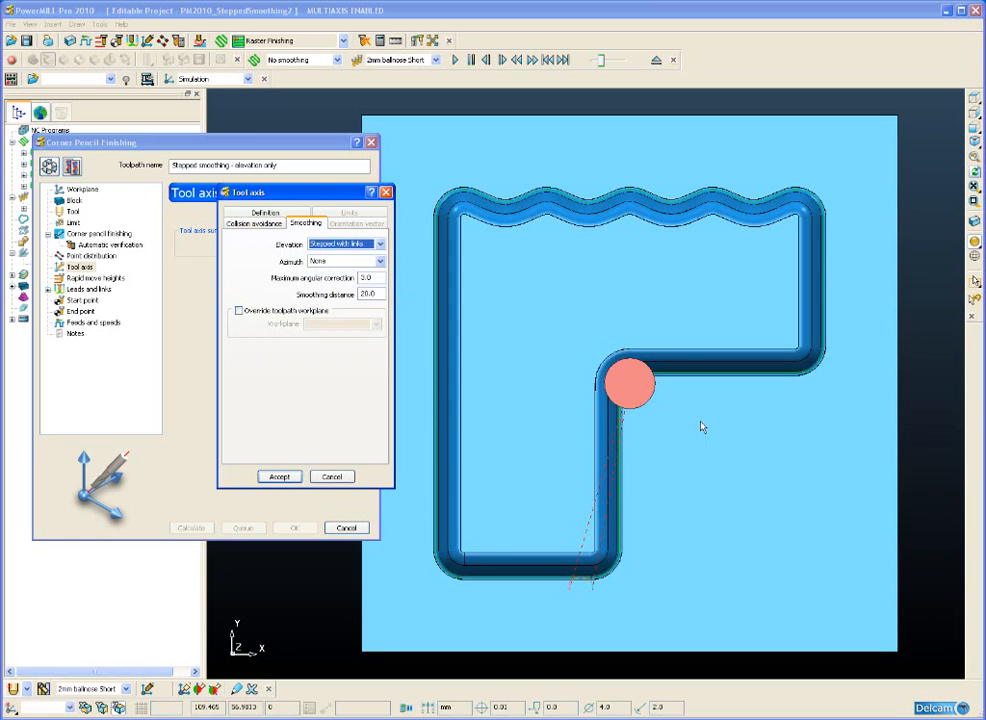
mouse_move(696, 368)
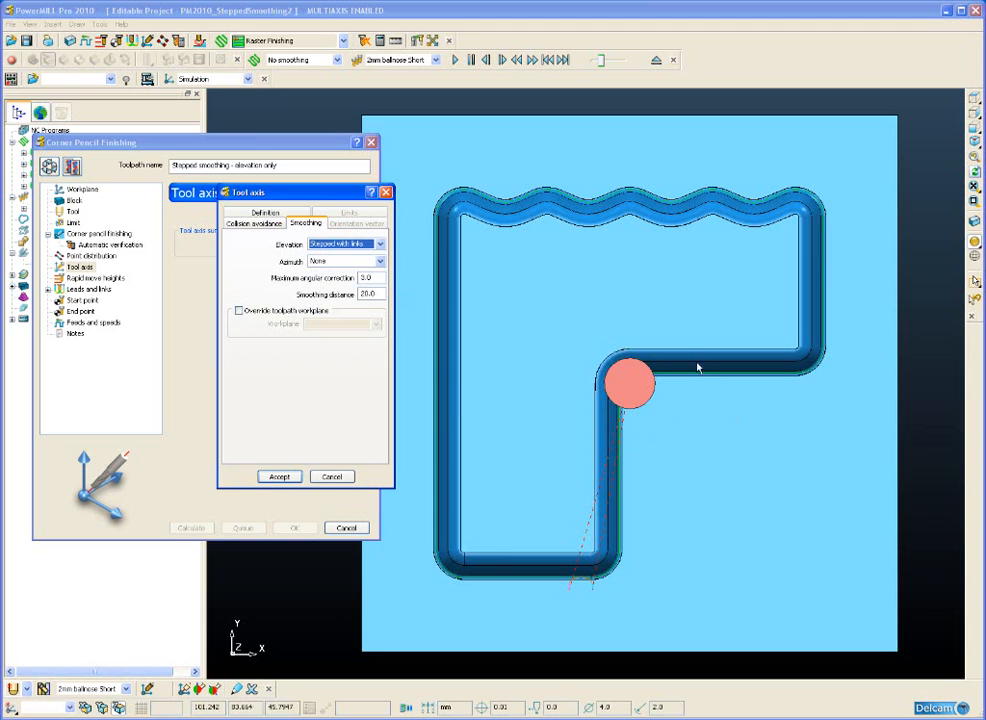
mouse_move(610, 358)
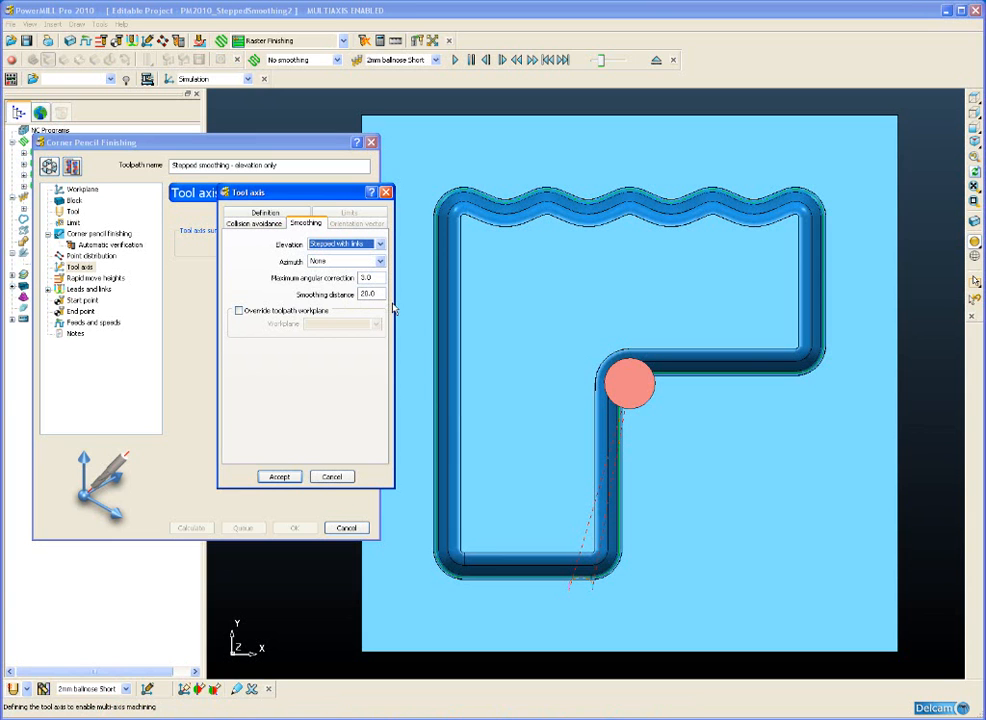
mouse_move(280, 476)
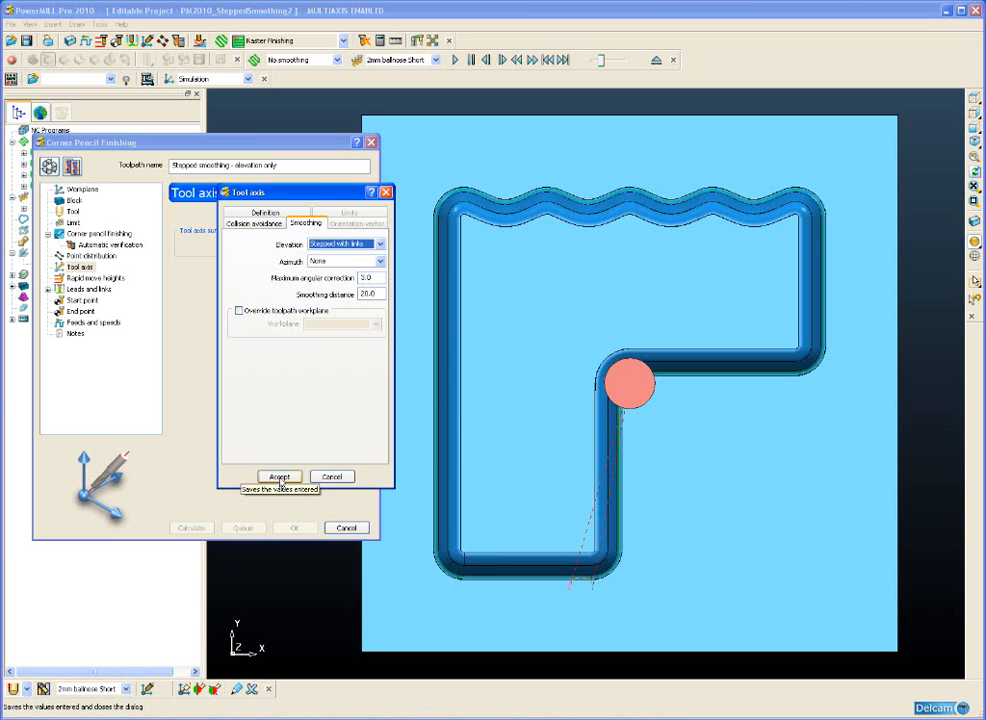
click(280, 476)
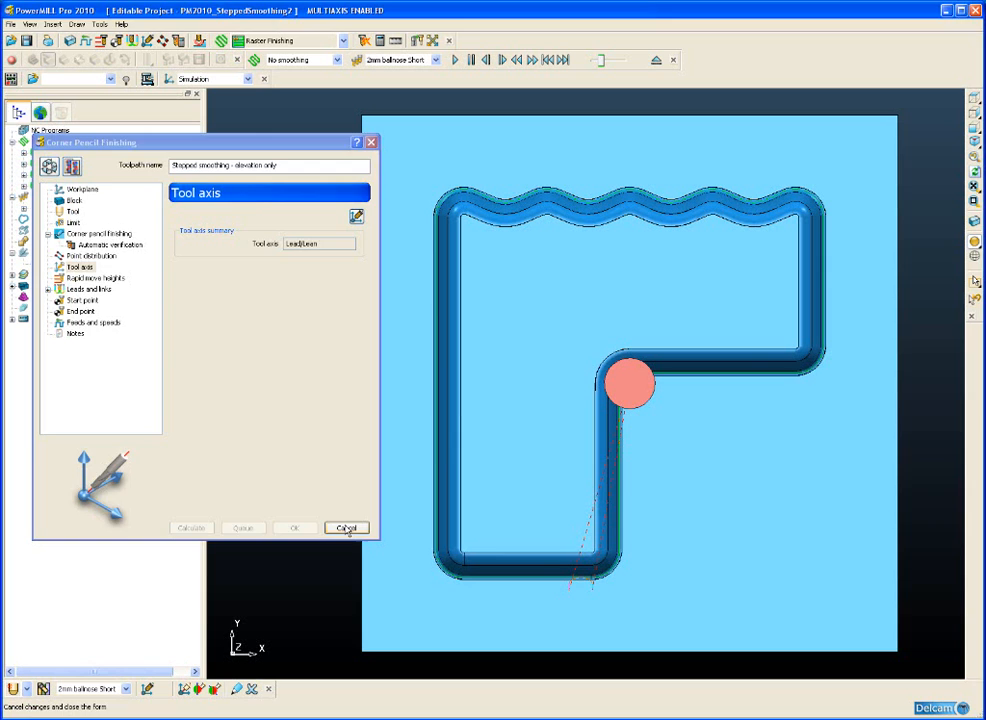
Cancel the Corner Pencil Finishing form and display the five-axis machine tool around the part
click(344, 528)
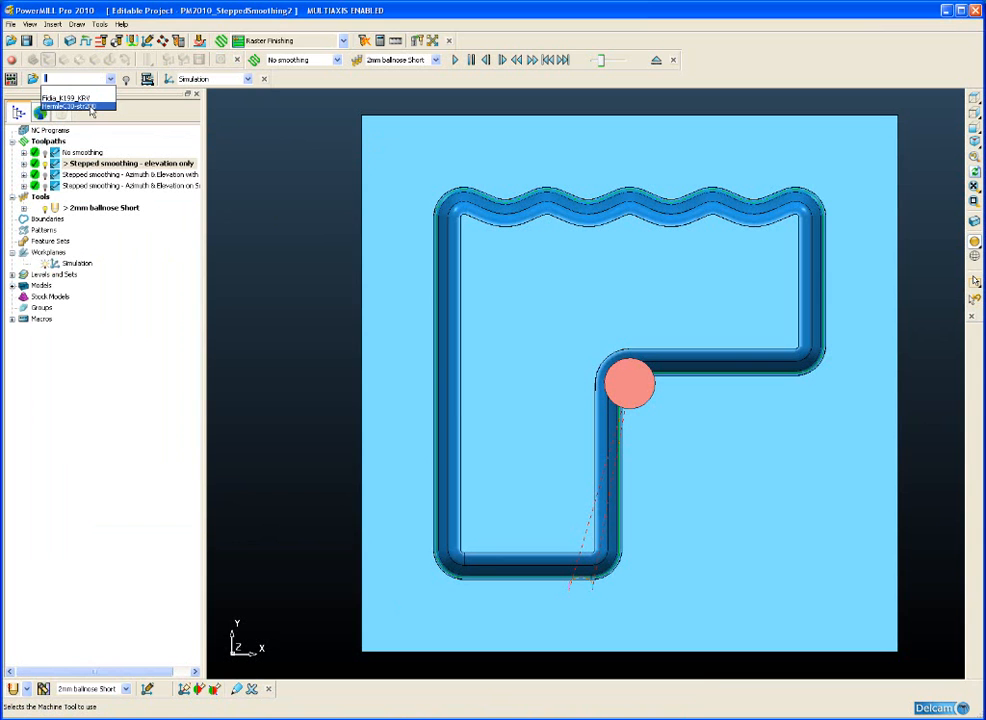
click(76, 108)
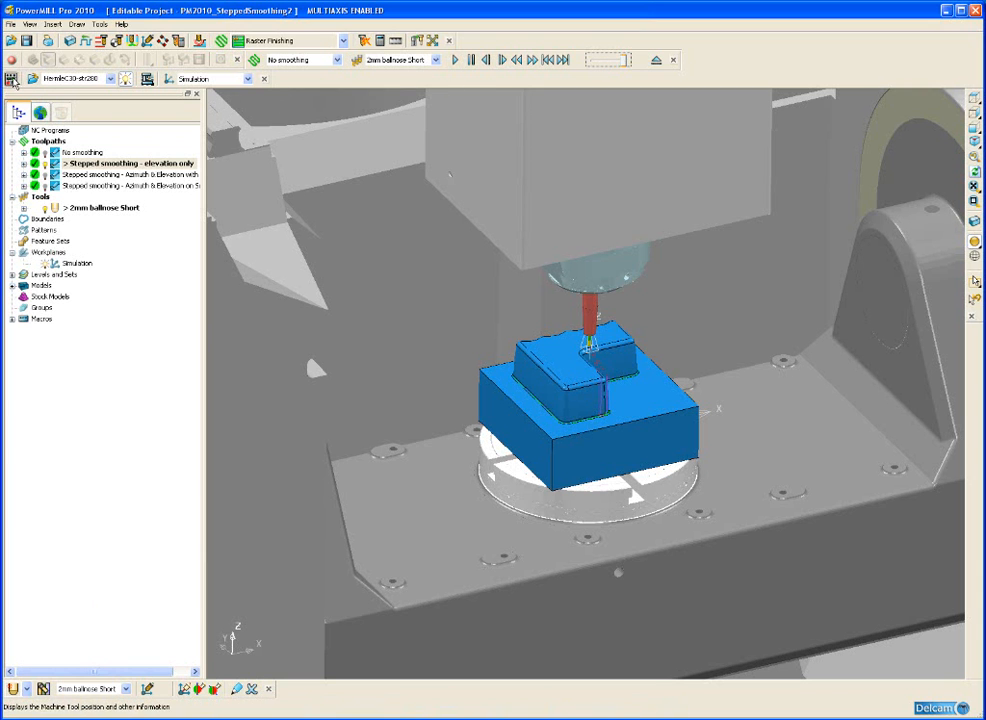
Show Machine Information and play the elevation-only toolpath simulation, watching X/Y/Z/A/C values
click(12, 80)
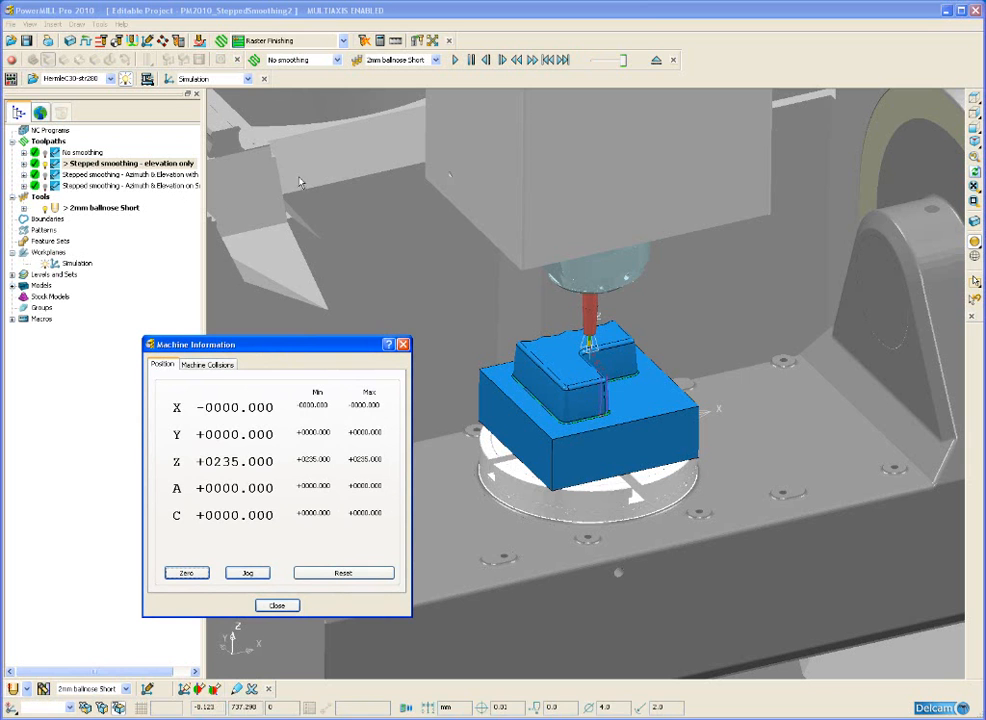
right_click(126, 164)
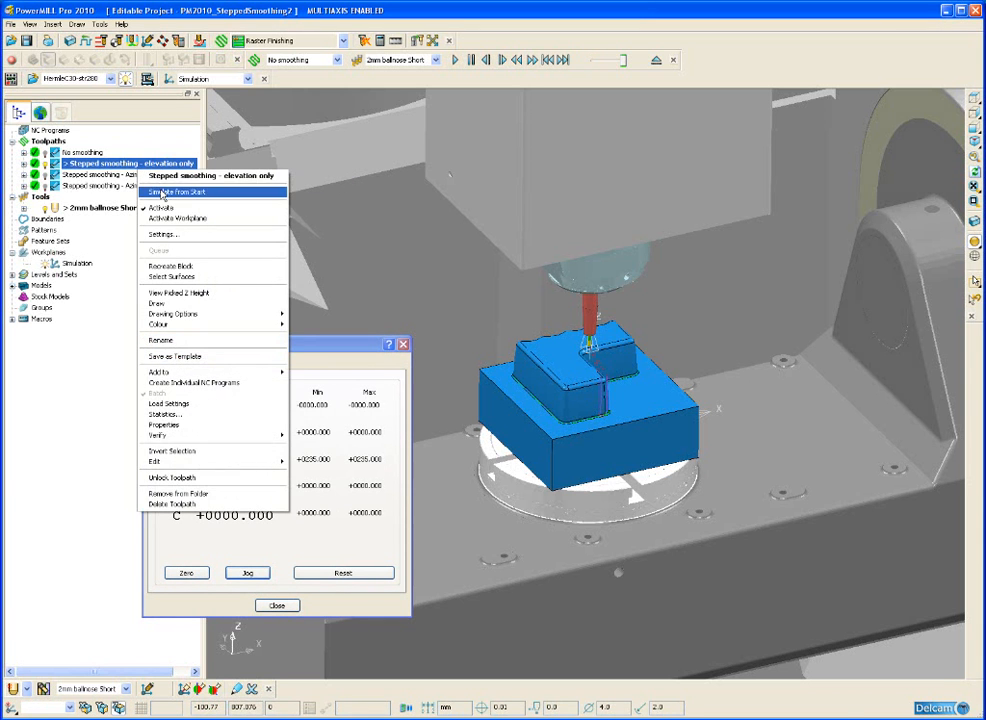
click(176, 192)
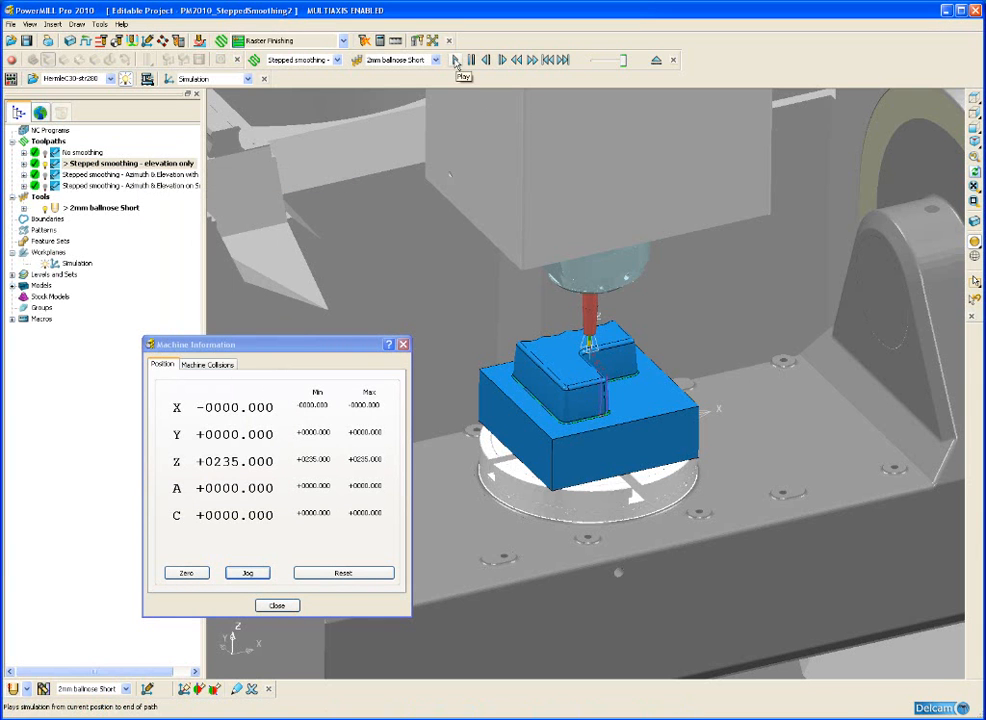
click(484, 60)
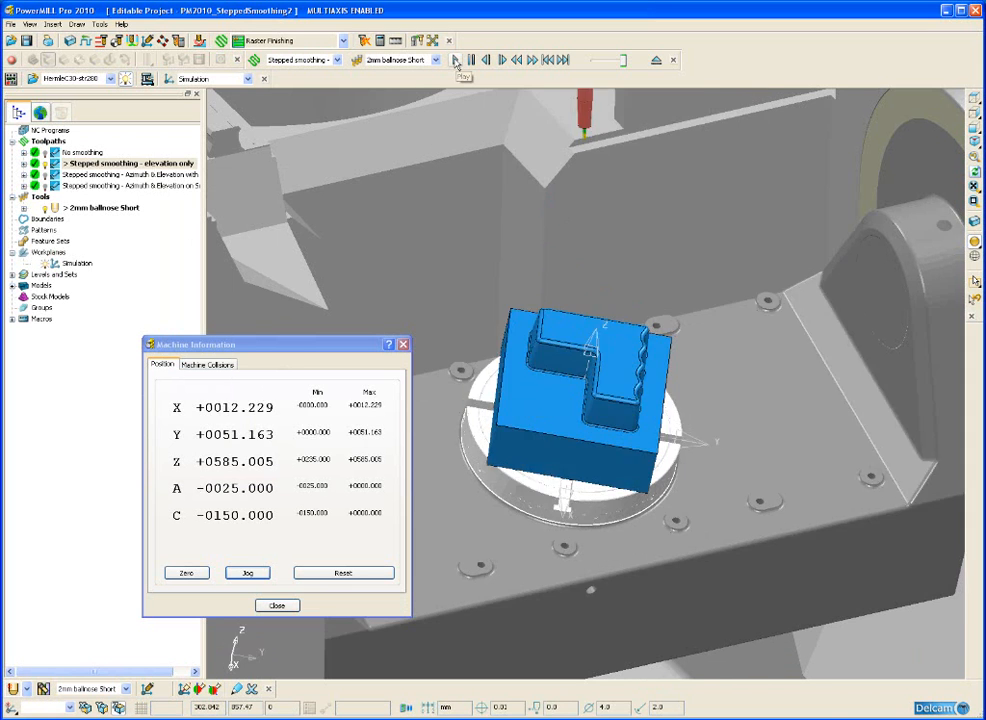
click(484, 60)
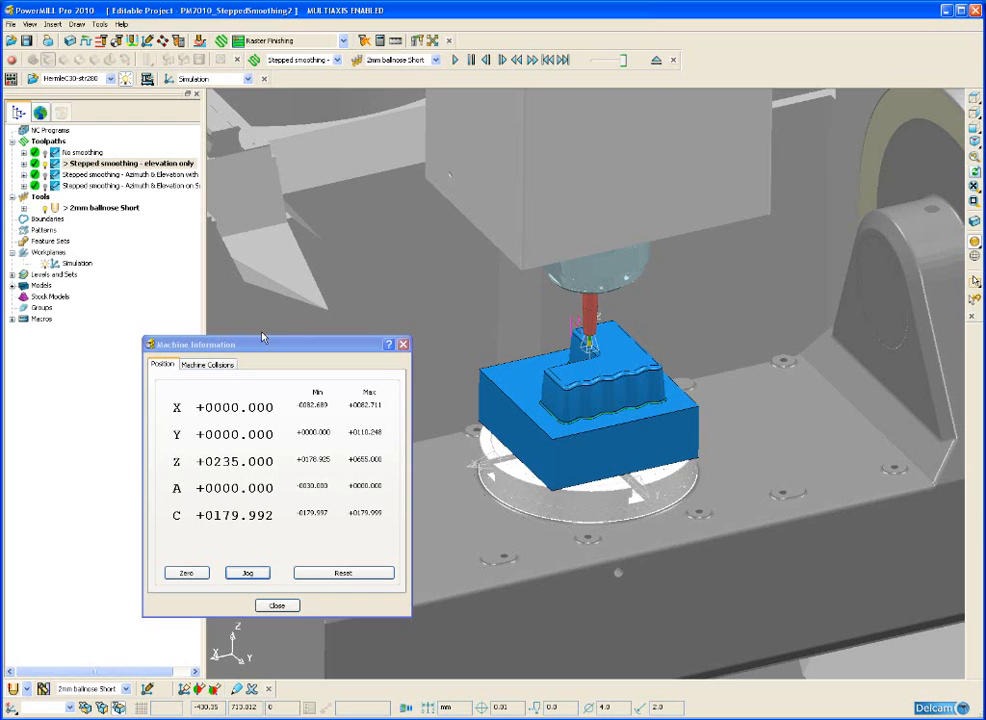
mouse_move(304, 278)
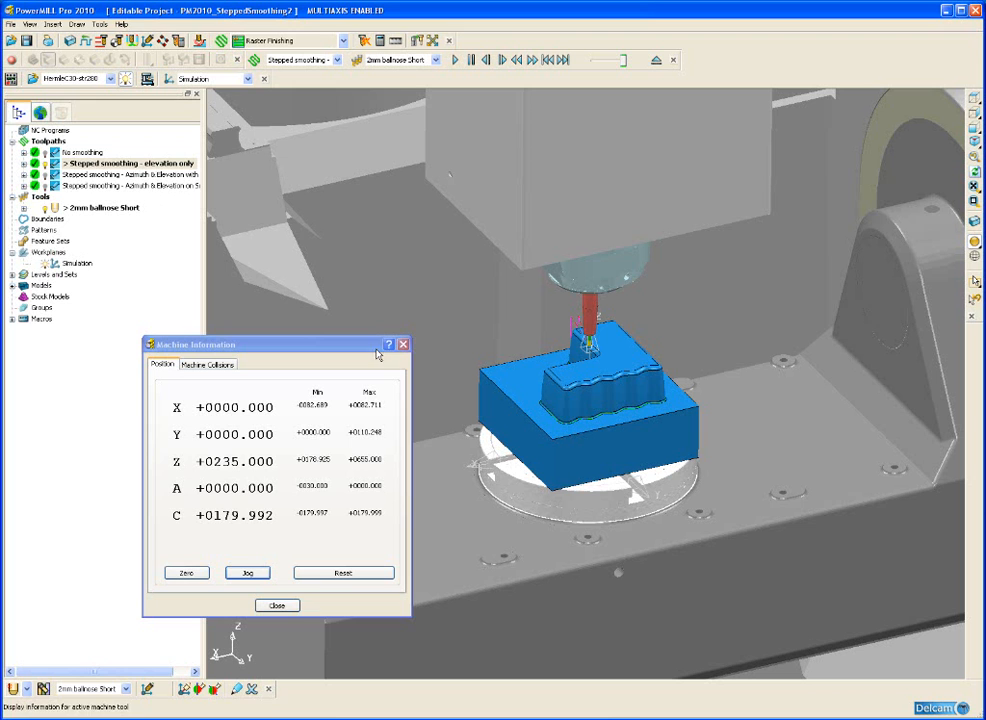
Close Machine Information and open the Azimuth & Elevation toolpath's tool axis Smoothing settings
click(276, 604)
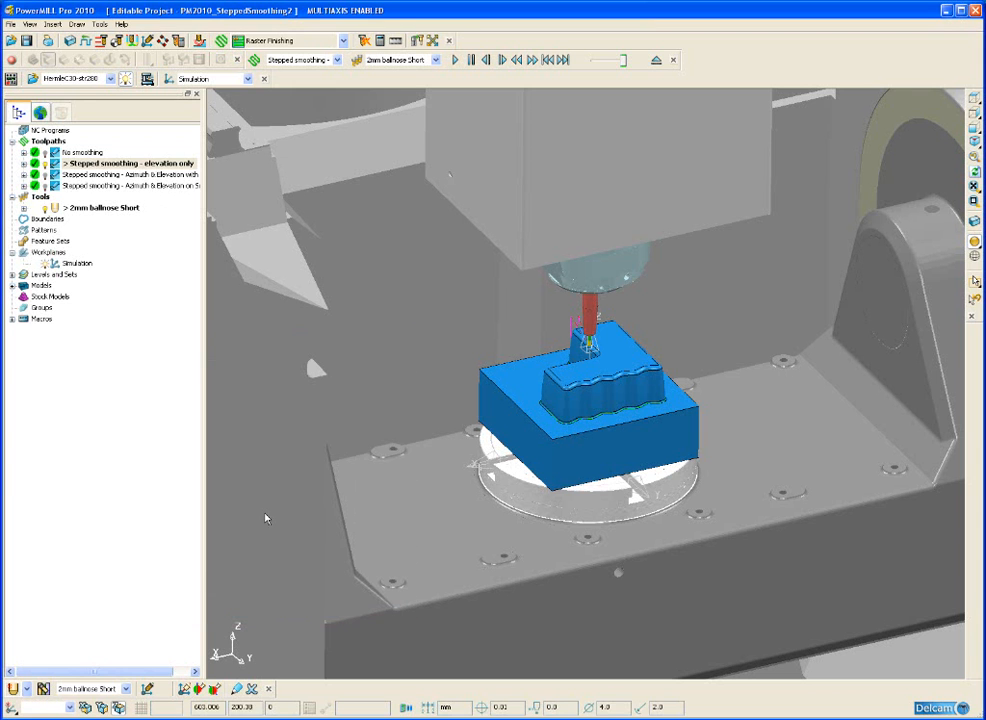
click(130, 174)
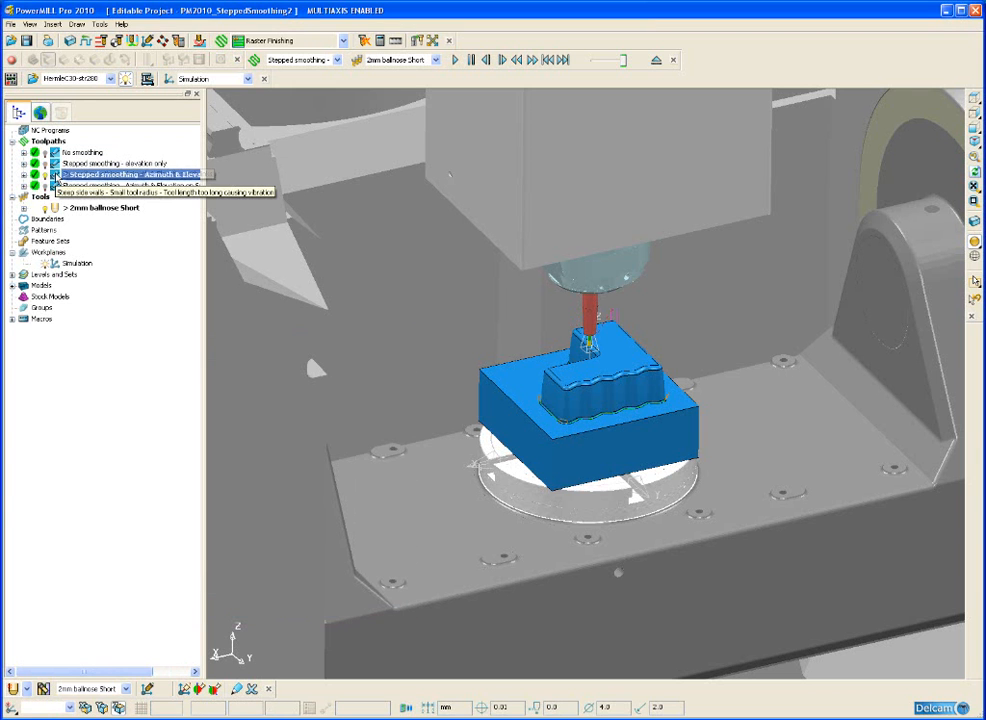
right_click(130, 174)
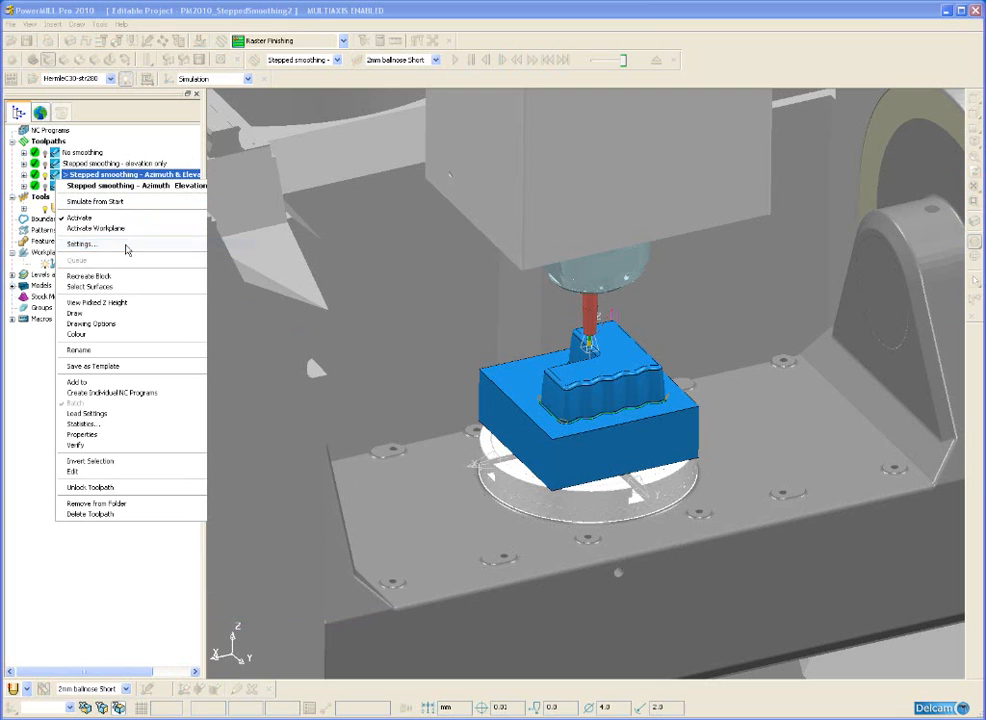
click(80, 244)
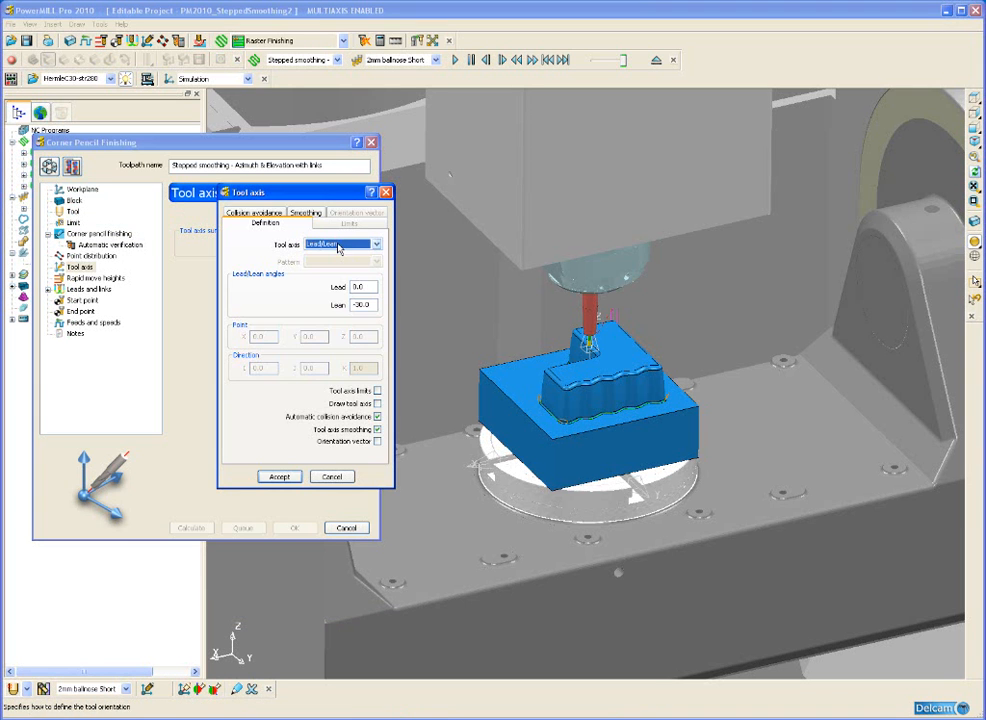
click(306, 212)
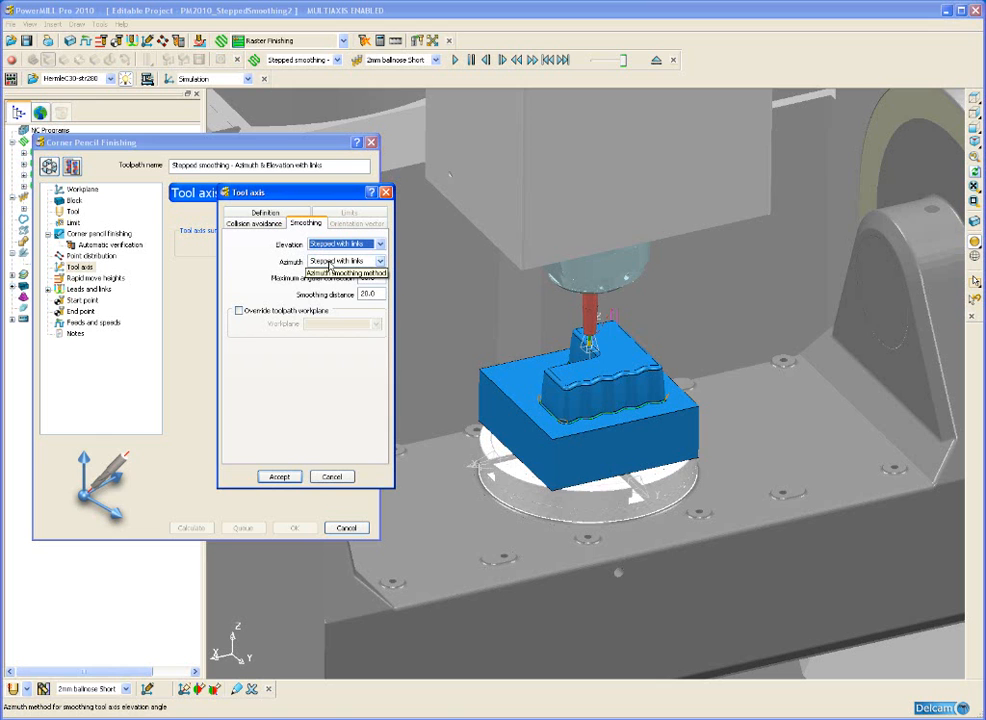
mouse_move(370, 276)
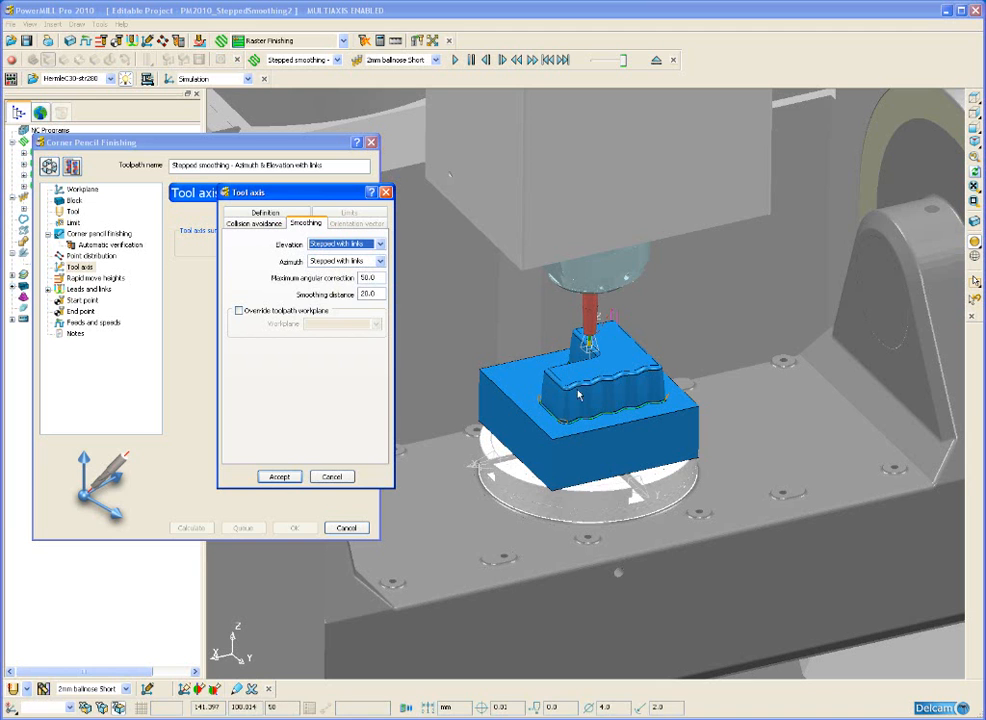
mouse_move(668, 404)
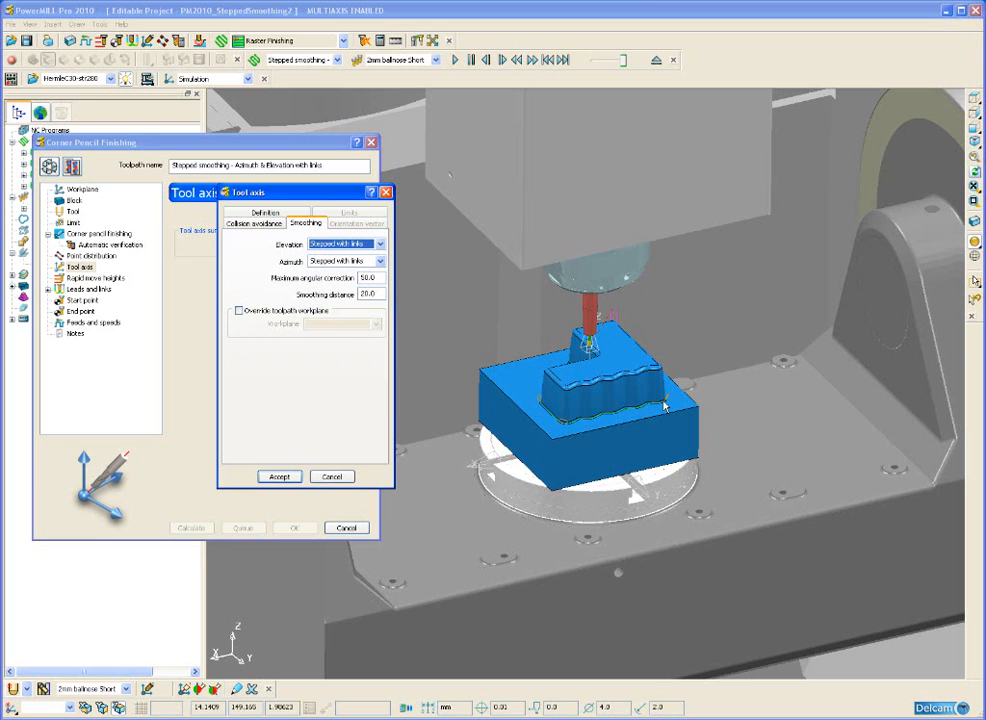
mouse_move(596, 418)
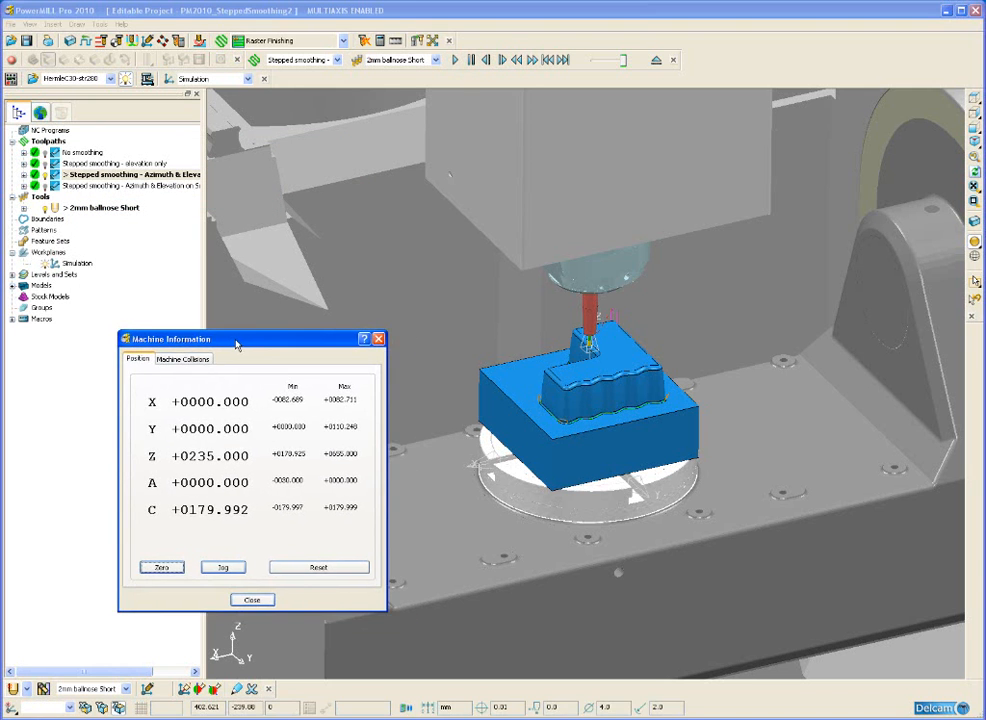
Play the azimuth-and-elevation toolpath simulation to its end, then close Machine Information
click(454, 60)
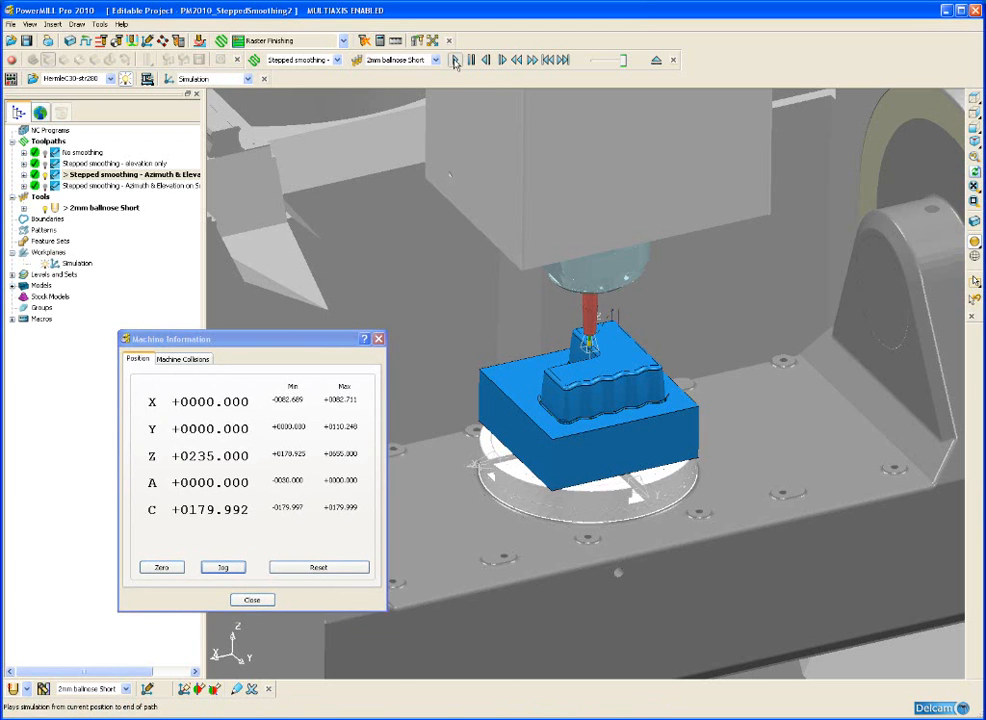
click(500, 60)
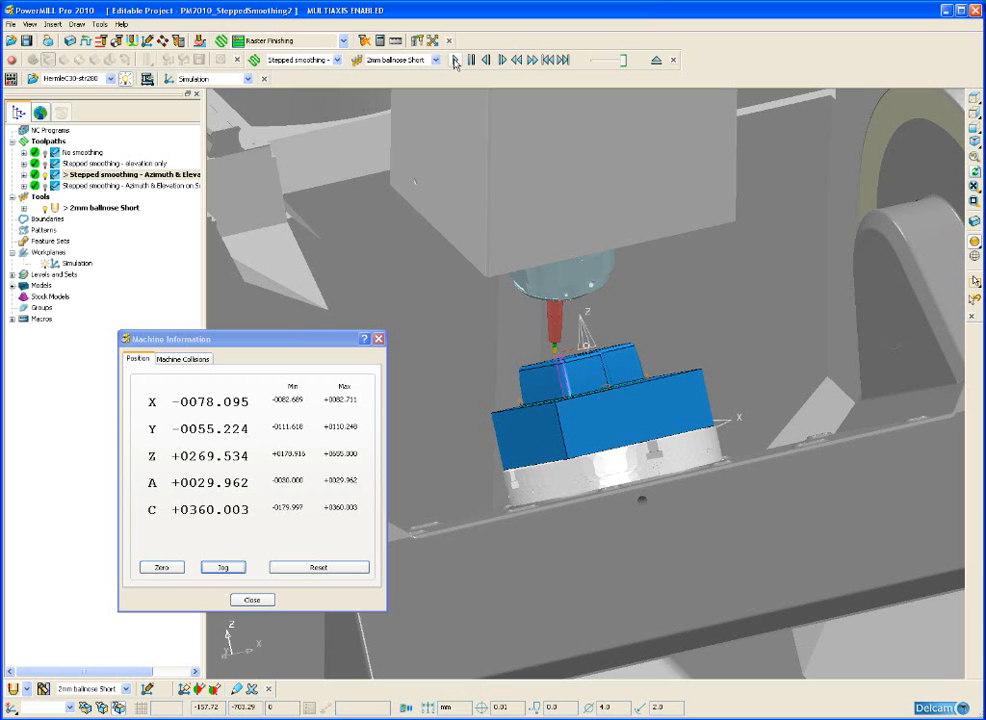
click(252, 600)
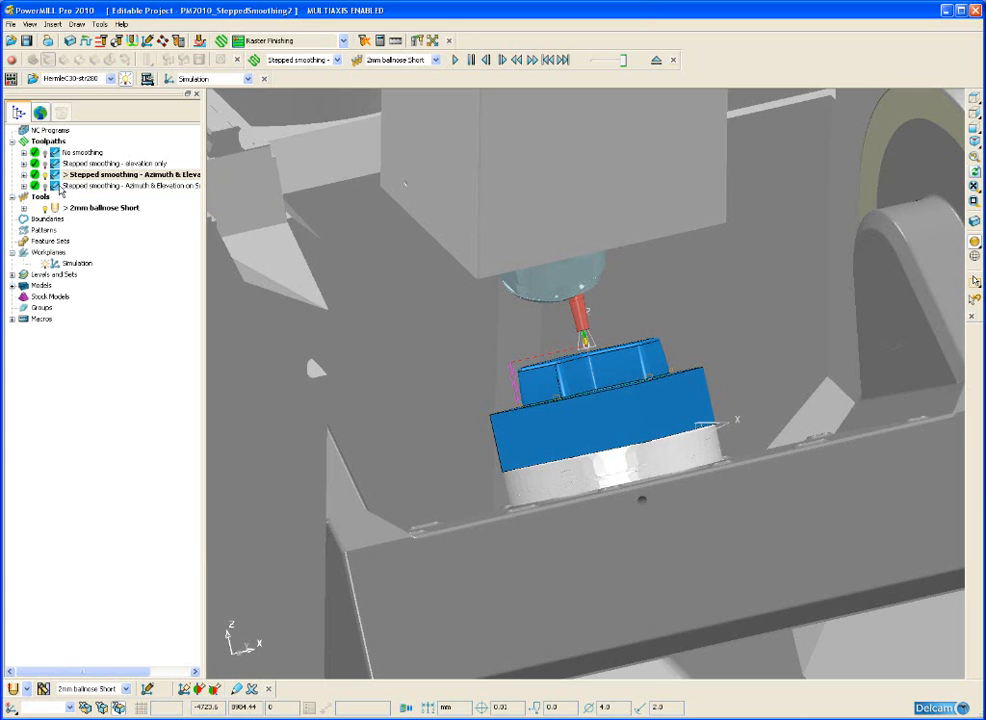
Start the 'Azimuth & Elevation on Surface' toolpath in simulation and zoom into the pocket's inner corner
right_click(130, 184)
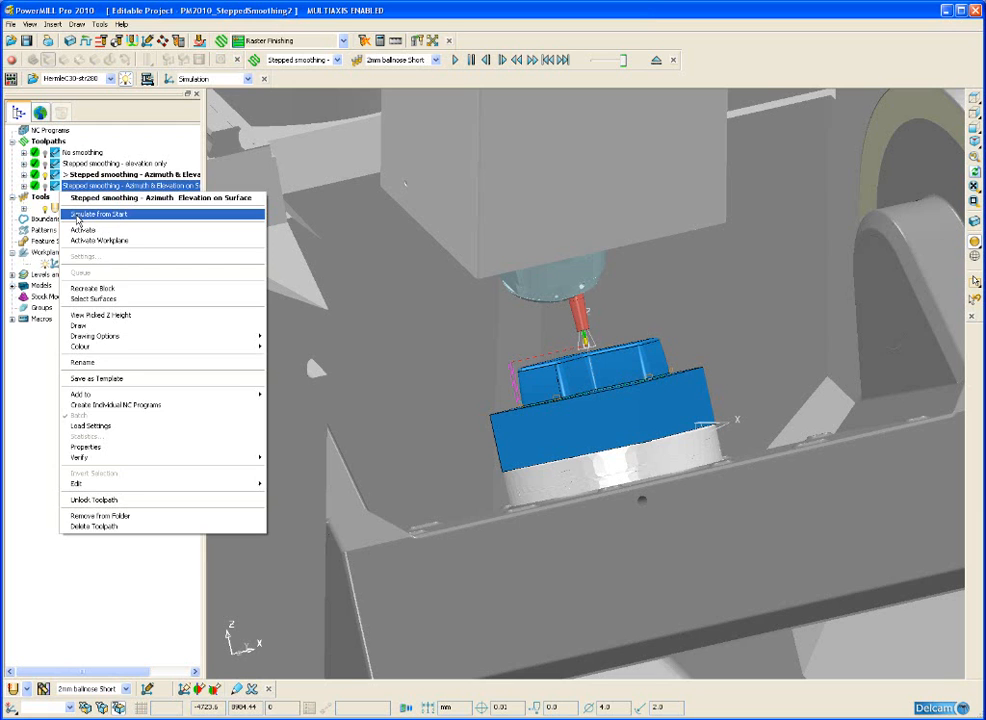
click(96, 214)
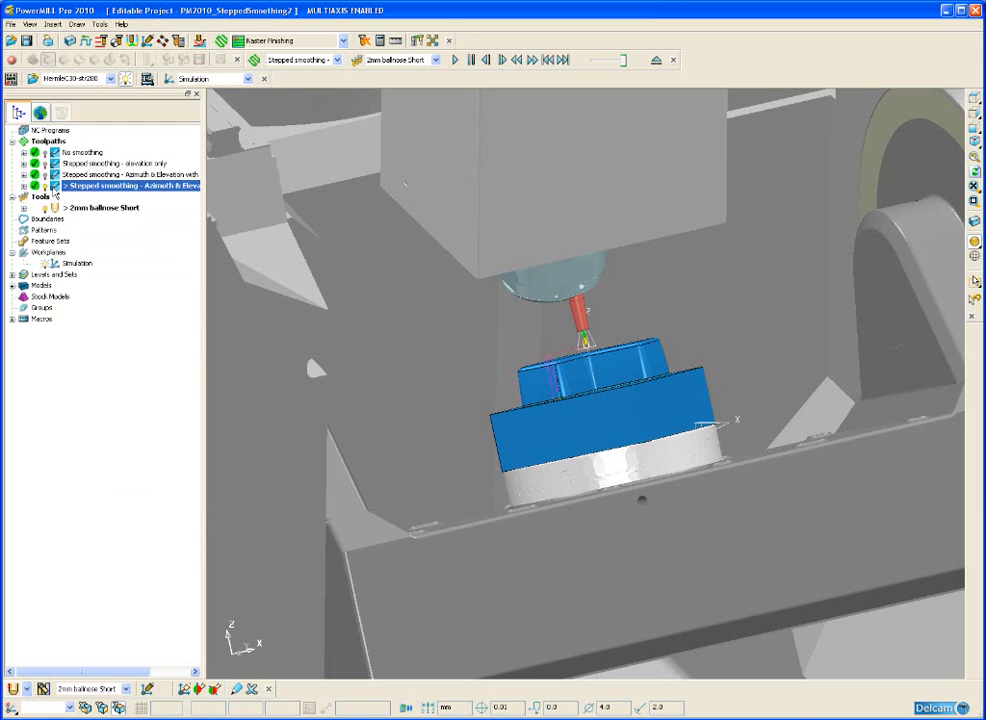
right_click(120, 186)
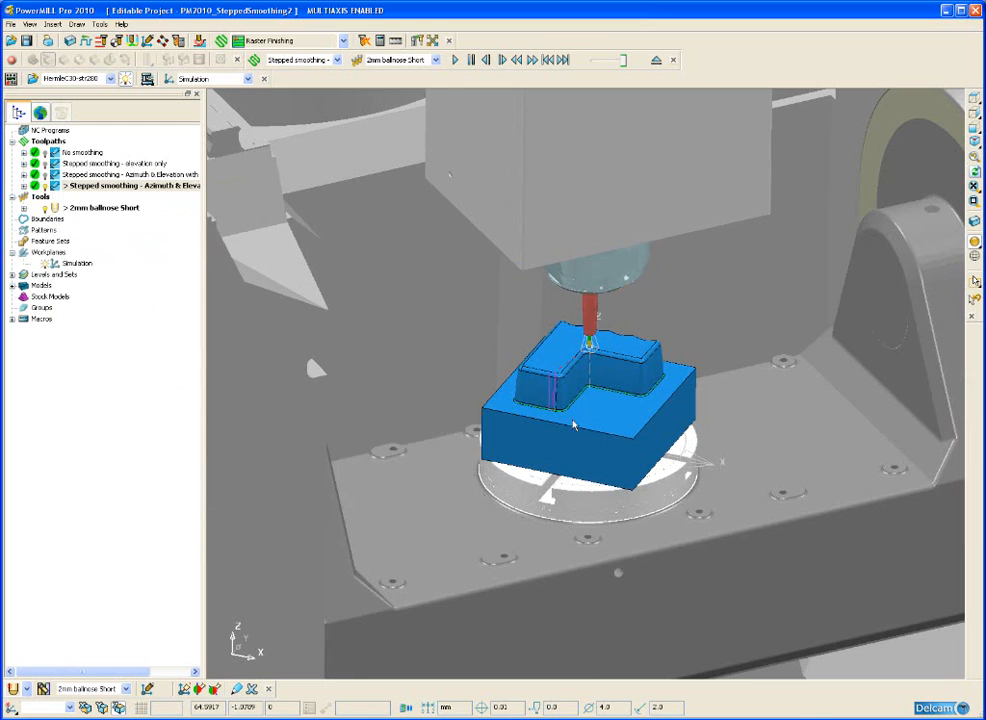
scroll(up, 3)
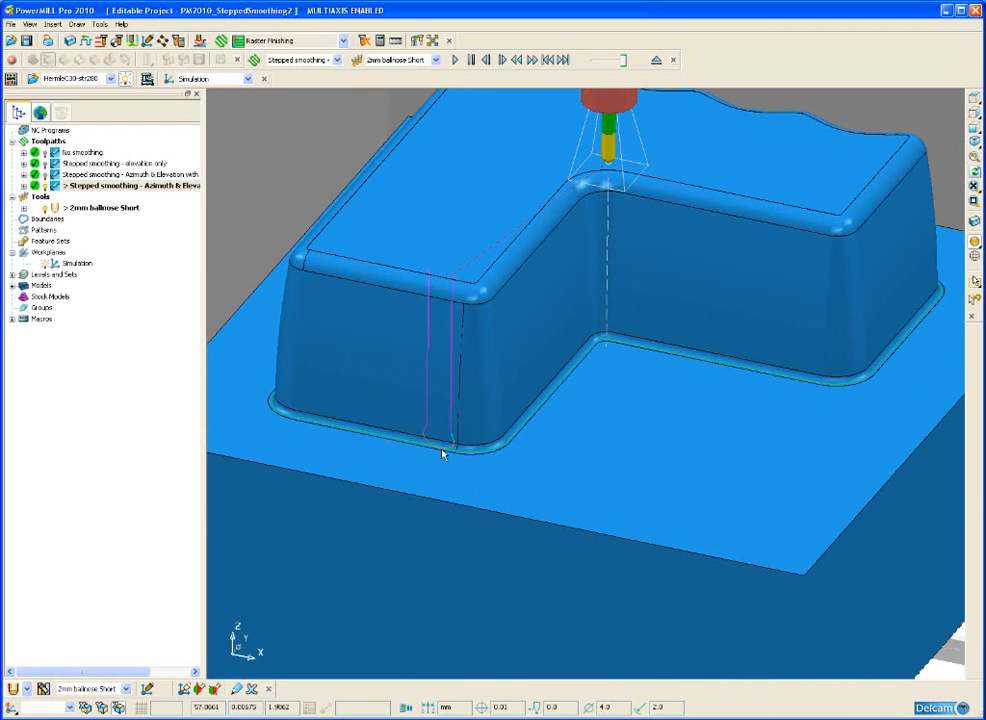
mouse_move(448, 432)
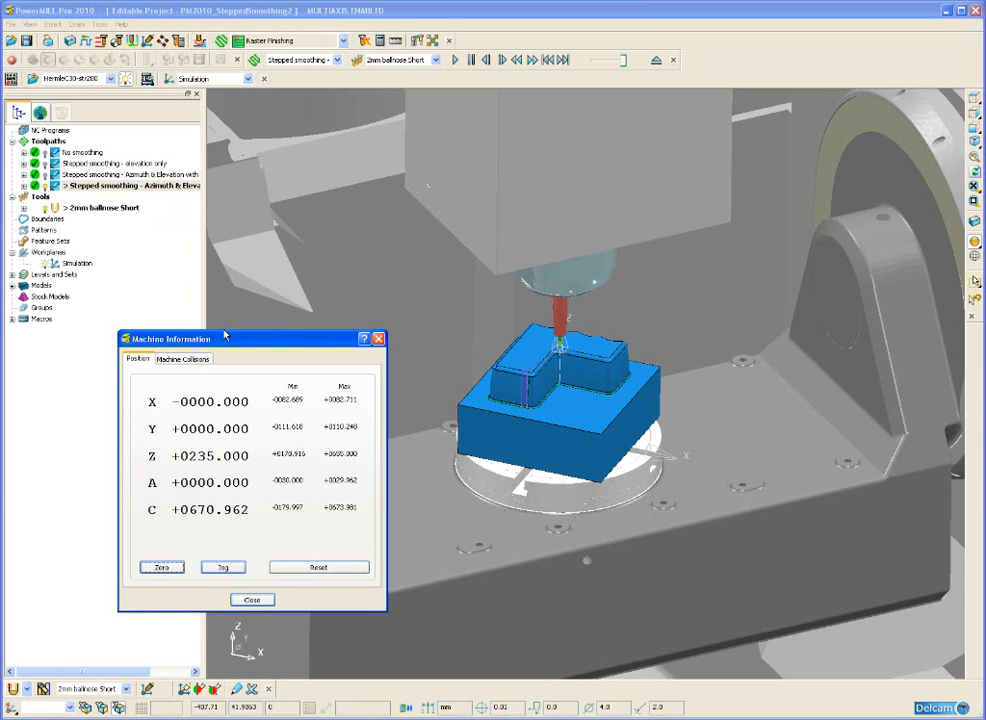
Play the on-surface stepped toolpath simulation through to its end
click(456, 60)
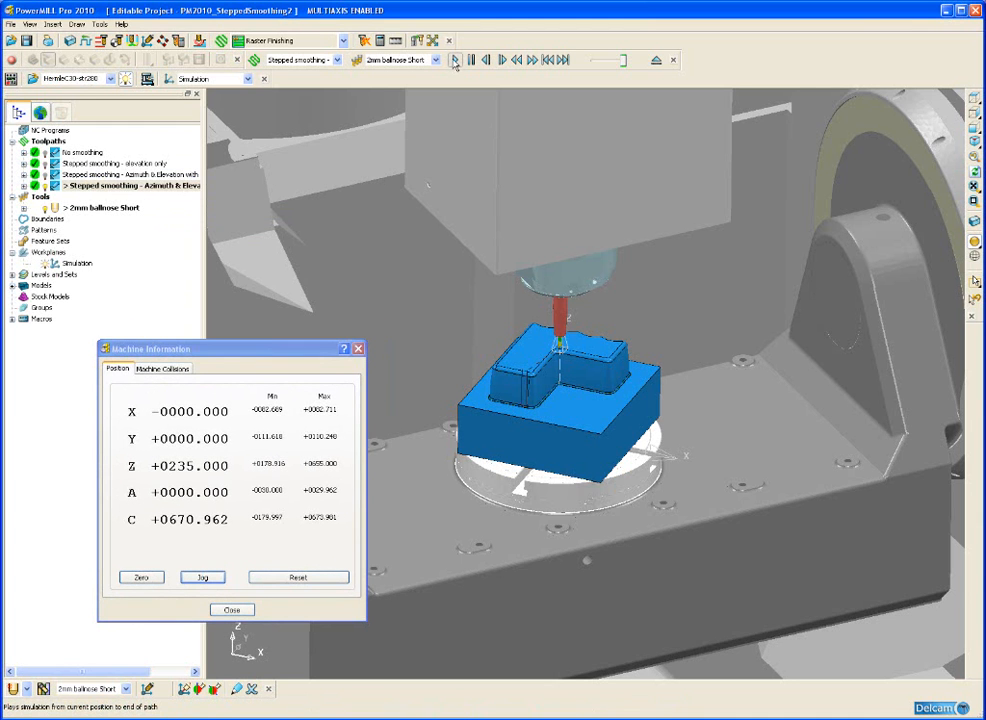